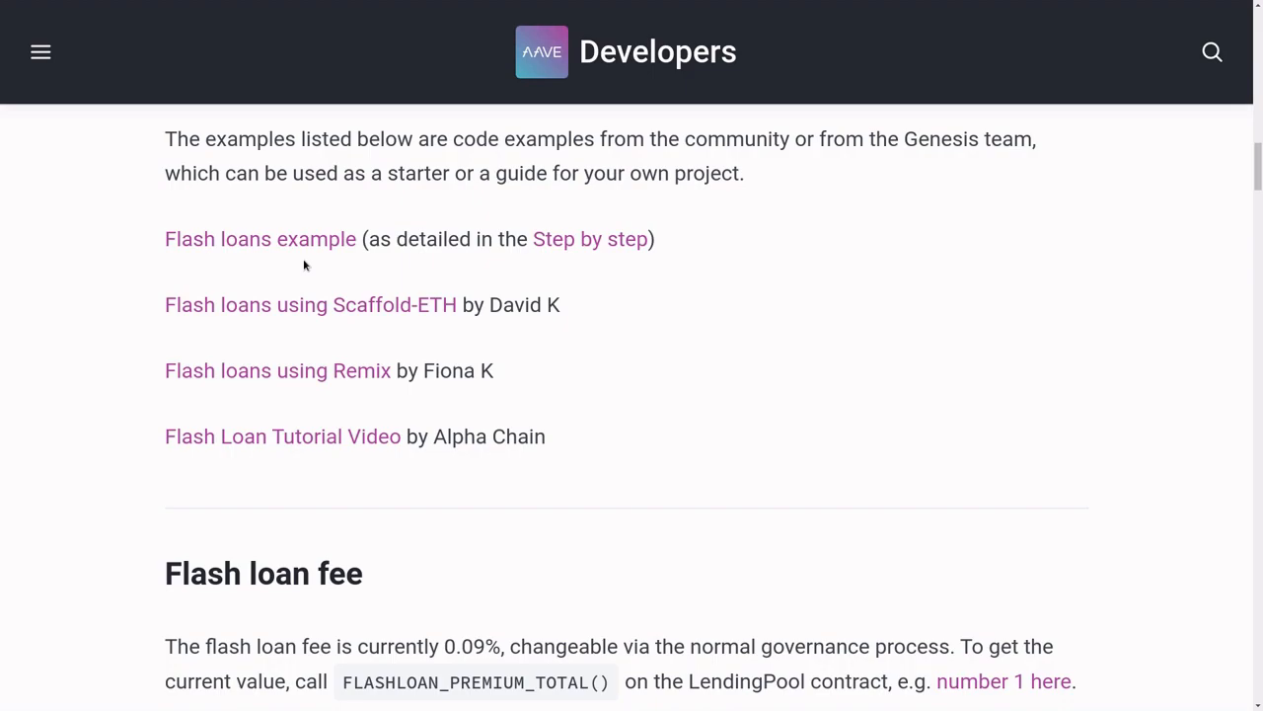
Step: Follow the Flash loans example link to view FlashLoanReceiverBase.sol on GitHub
click(261, 238)
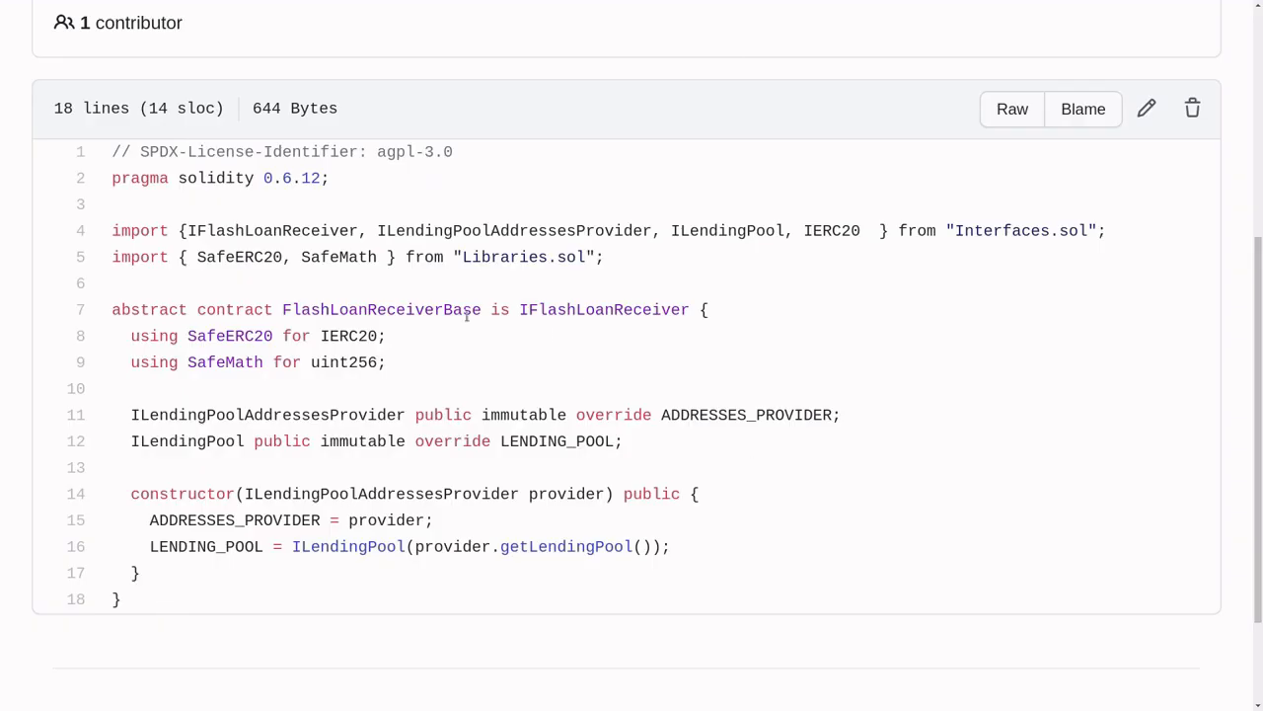
mouse_move(429, 237)
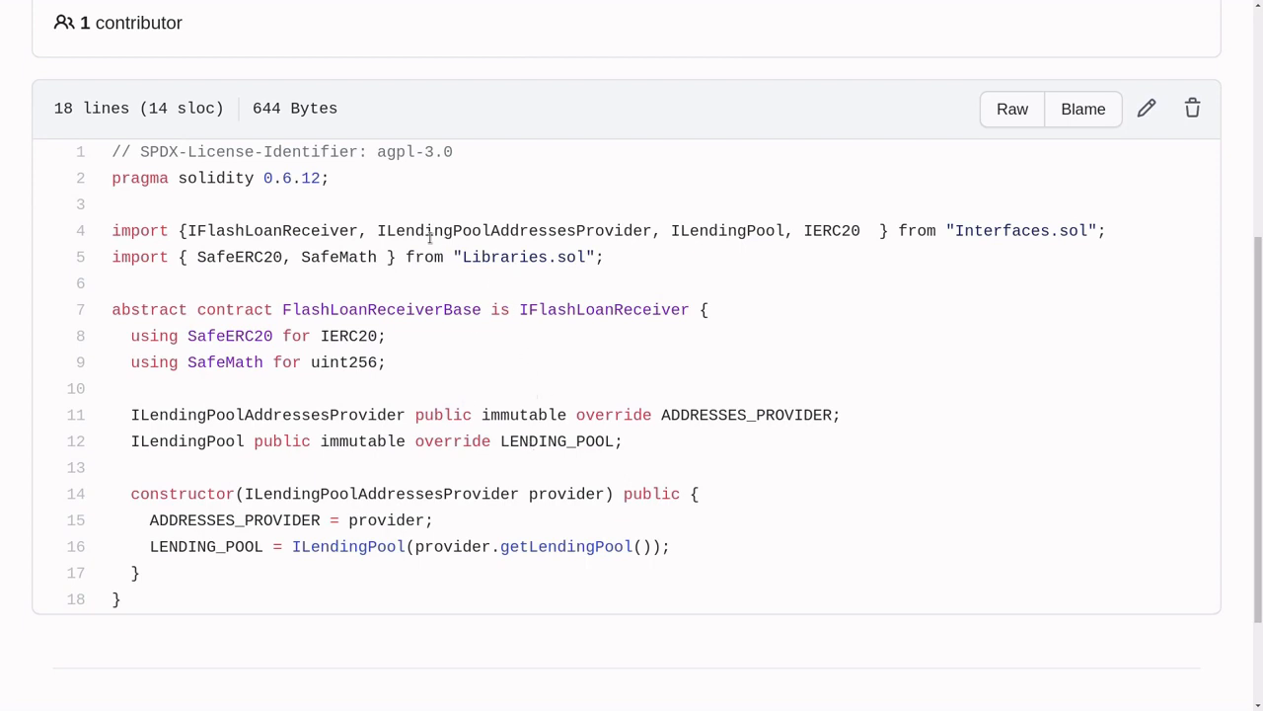
mouse_move(1074, 223)
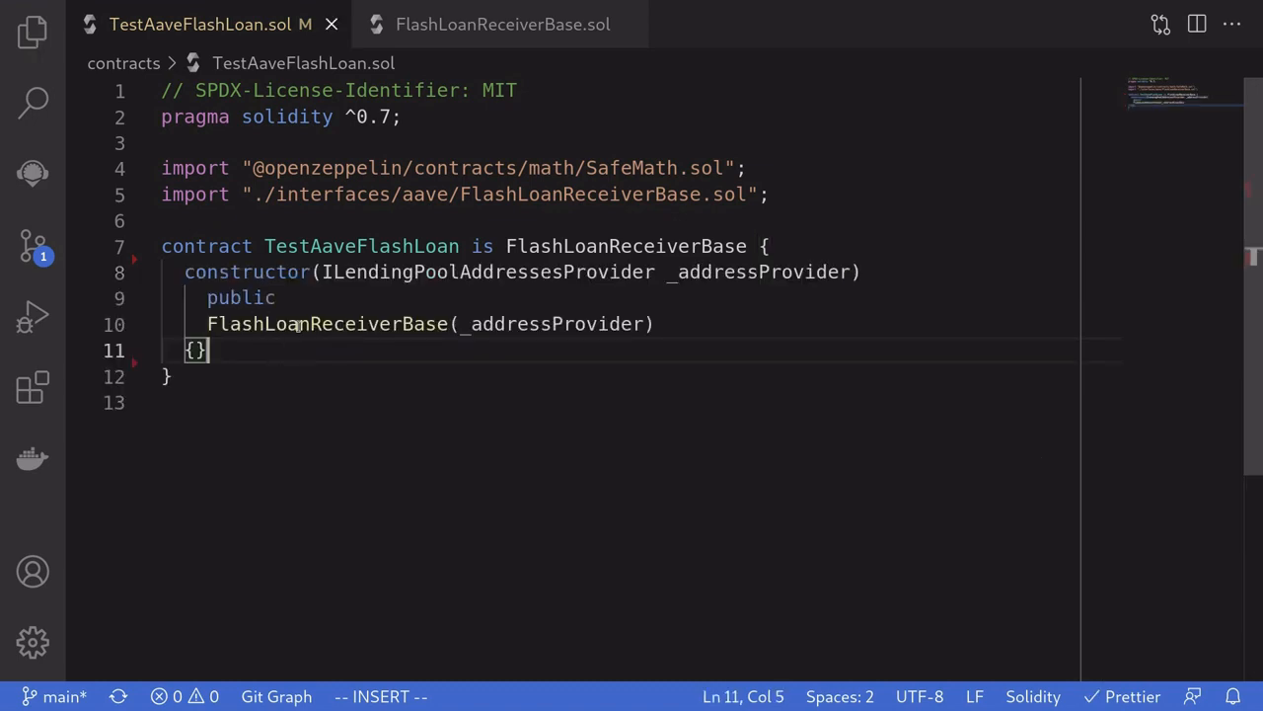
Step: Pass _addressProvider to the FlashLoanReceiverBase constructor and add 'using SafeMath for uint;'
double_click(326, 324)
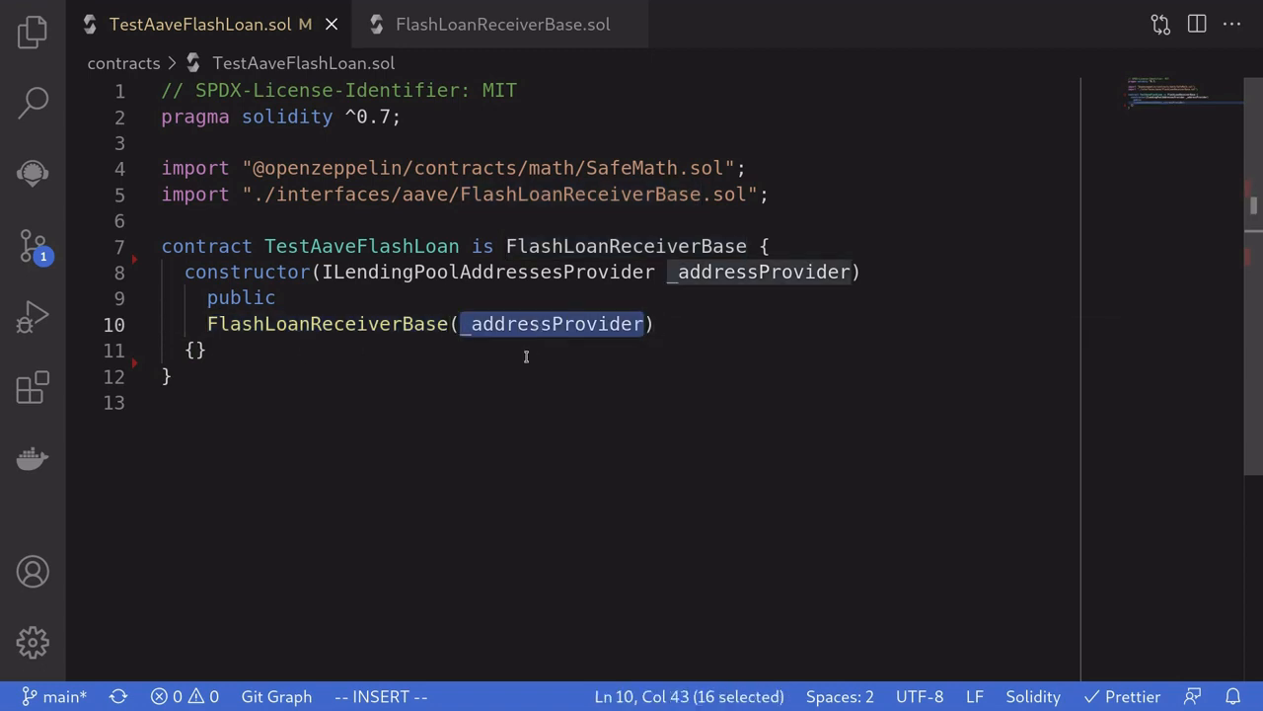
text(using SafeMath for uint;)
text(function testFlashLoan() external {})
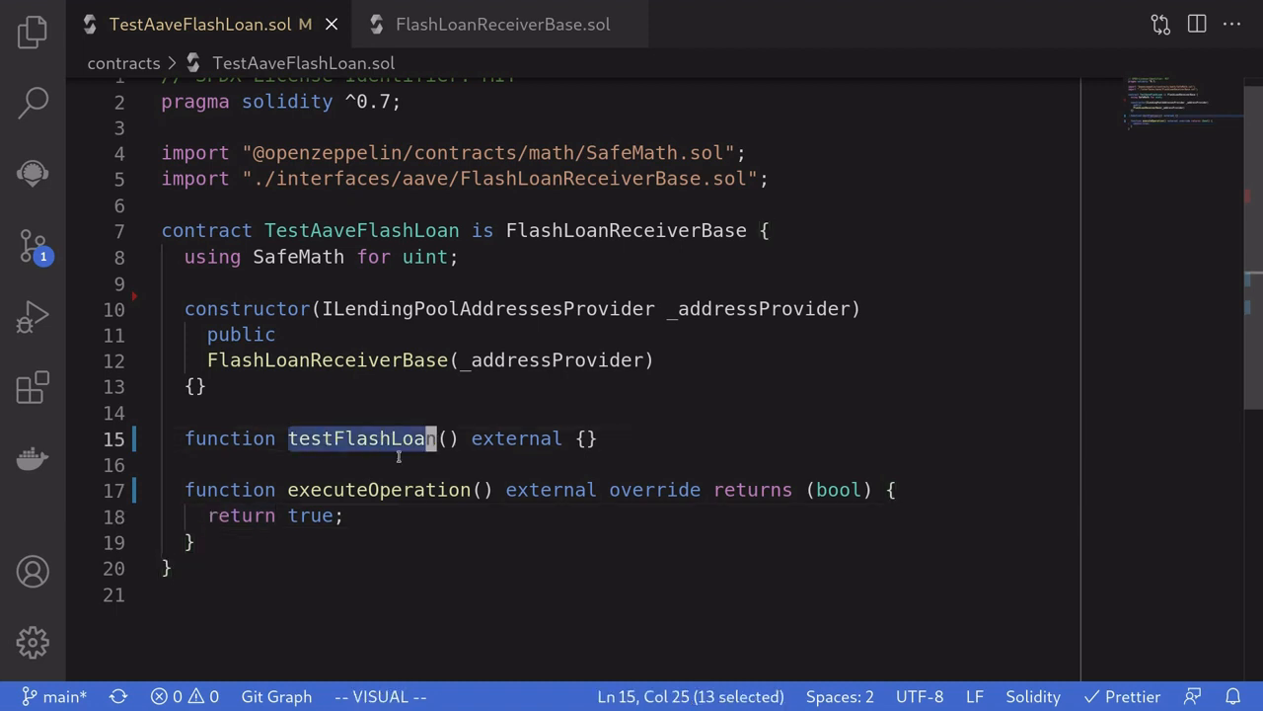
mouse_move(348, 465)
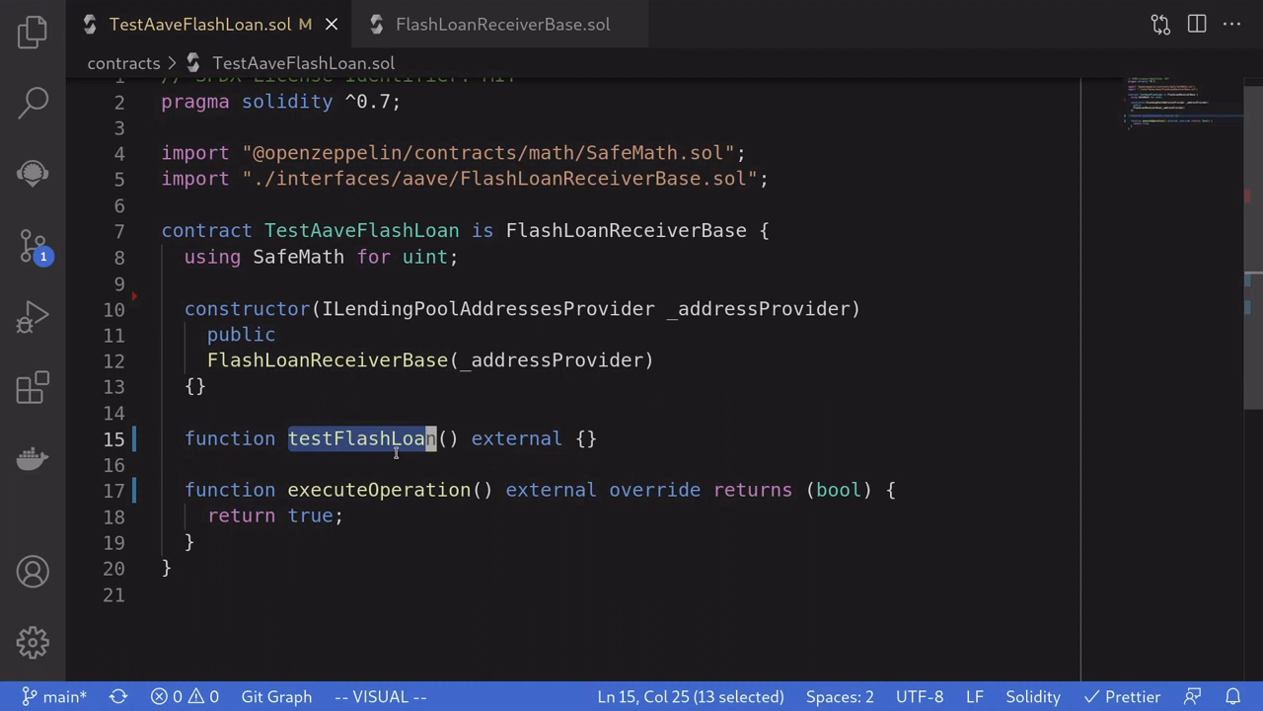
Step: Stub an external testFlashLoan and an executeOperation override returning true
double_click(375, 489)
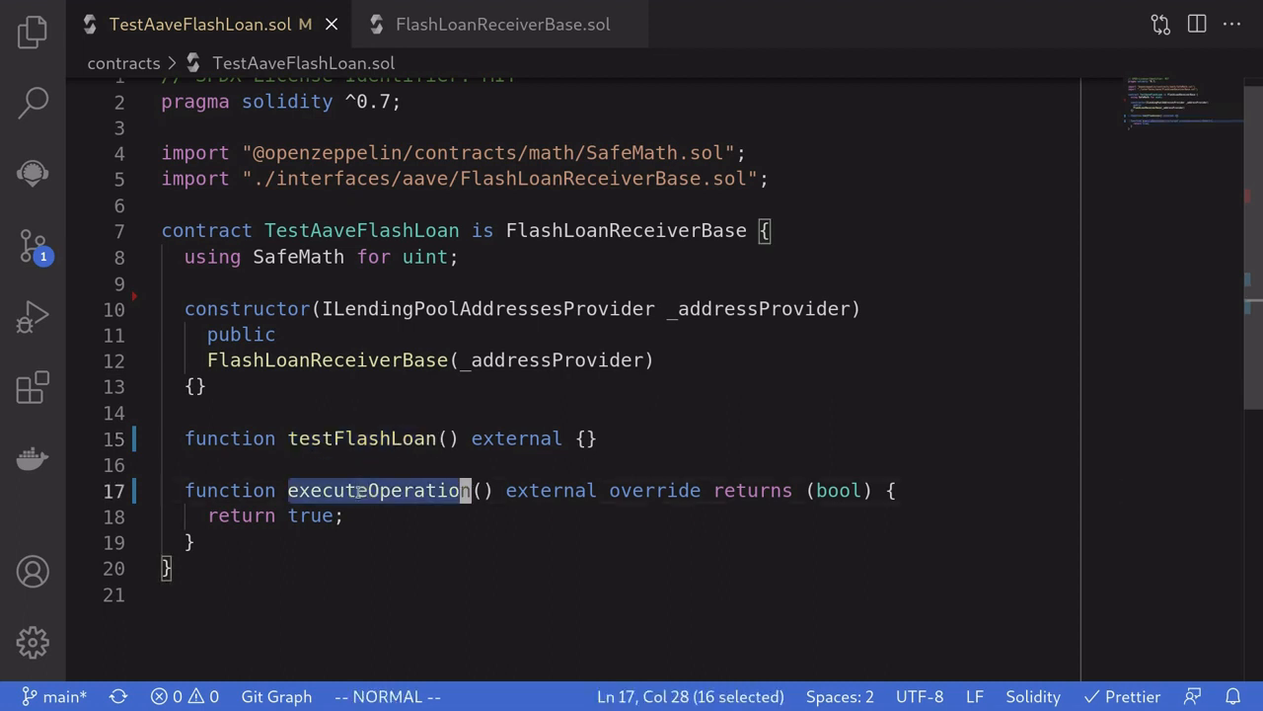
key(v)
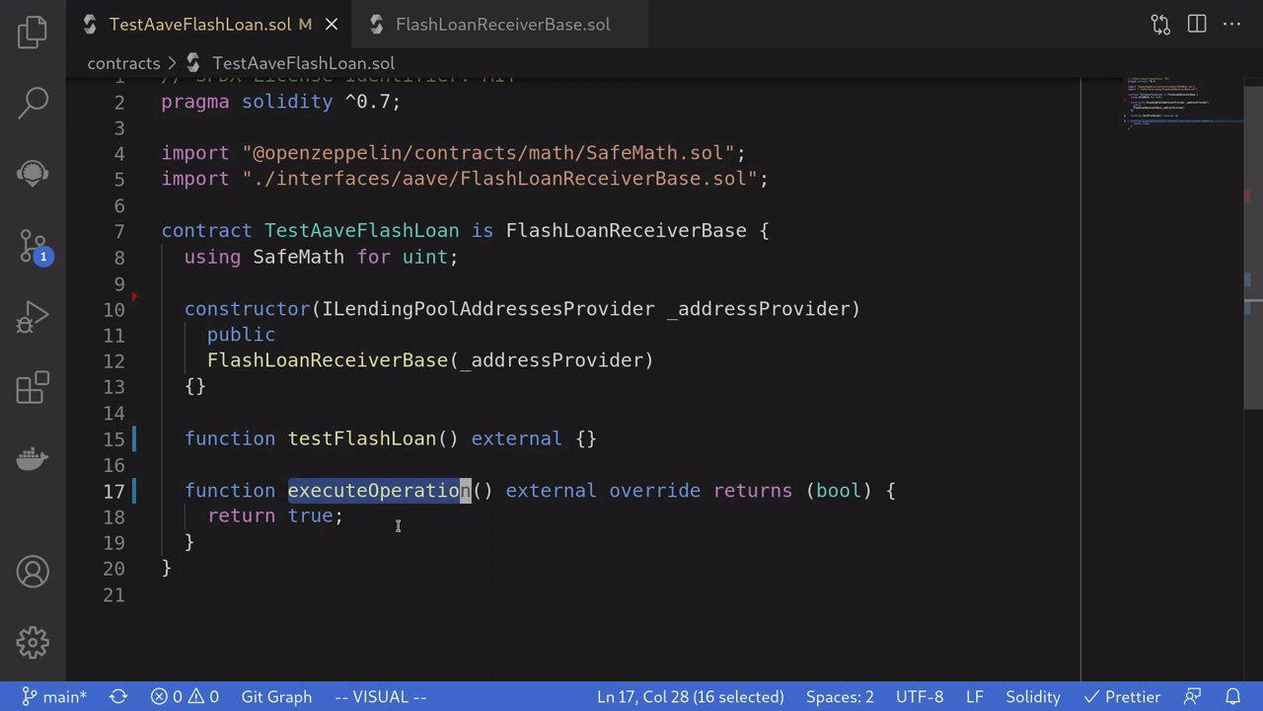
mouse_move(390, 525)
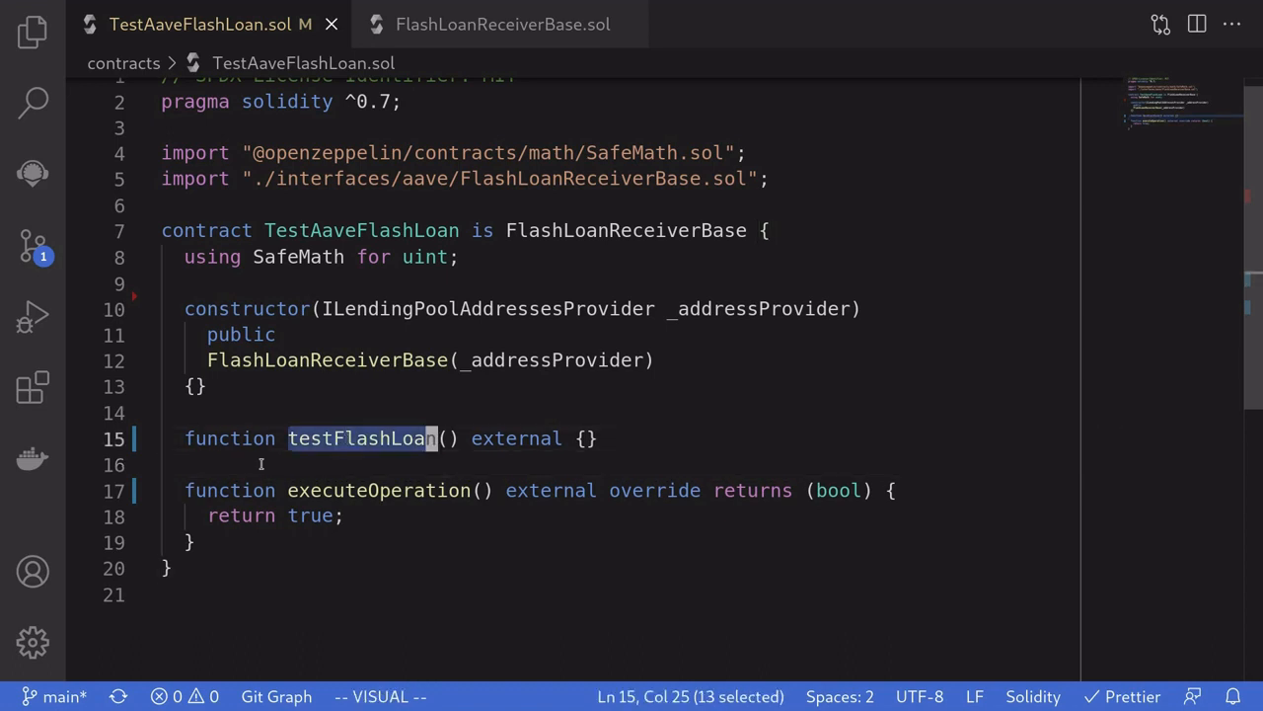
mouse_move(411, 476)
text(address asset, uint amount)
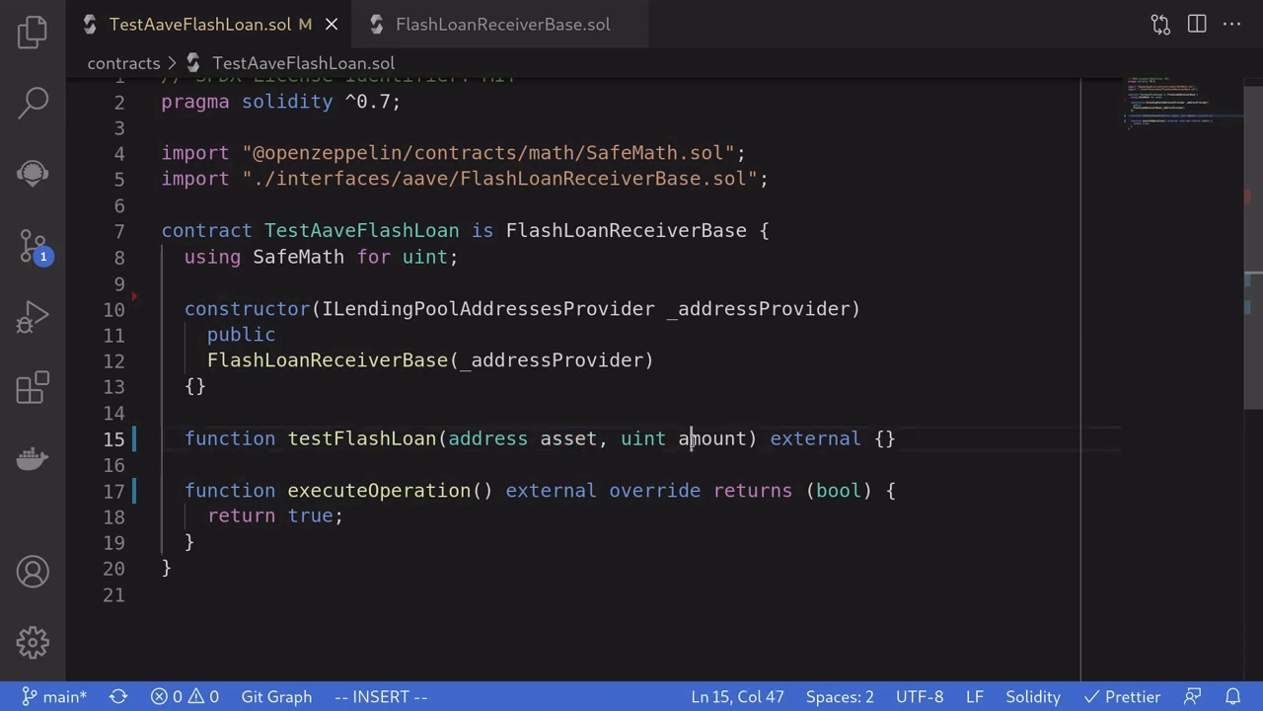
Step: Give testFlashLoan asset and amount parameters and require IERC20 balance of this contract > amount
double_click(713, 438)
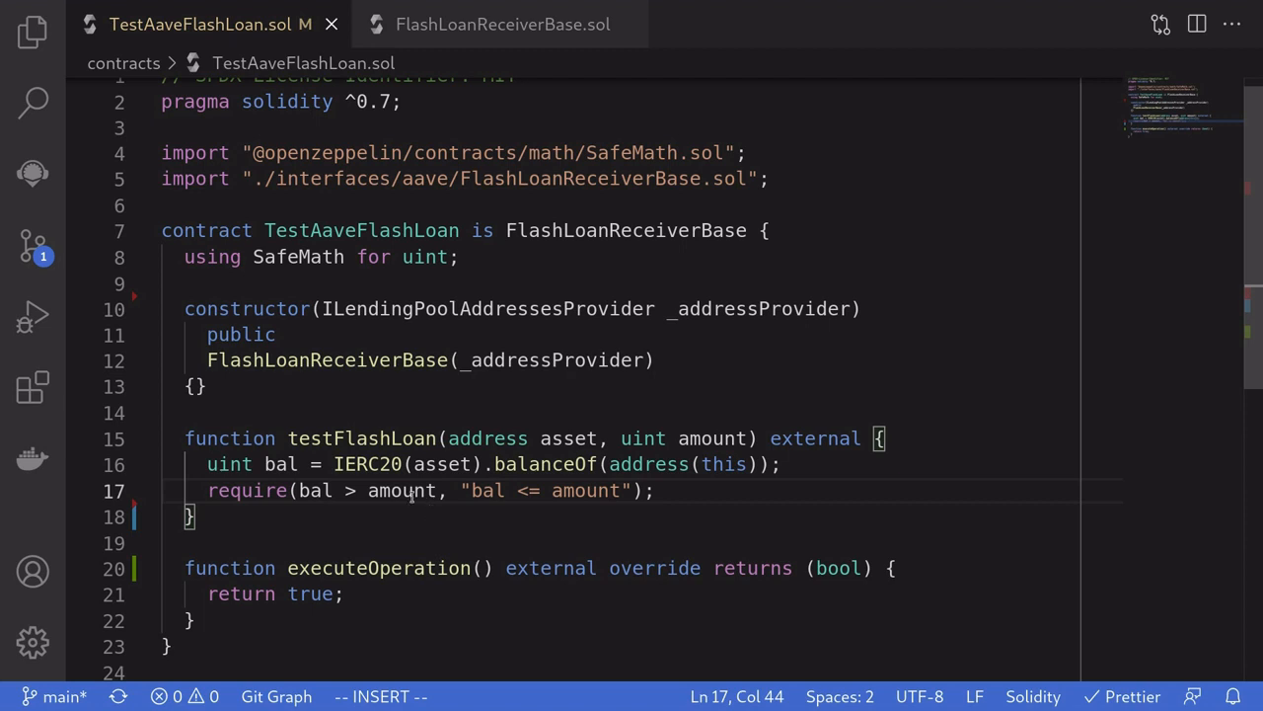
double_click(363, 438)
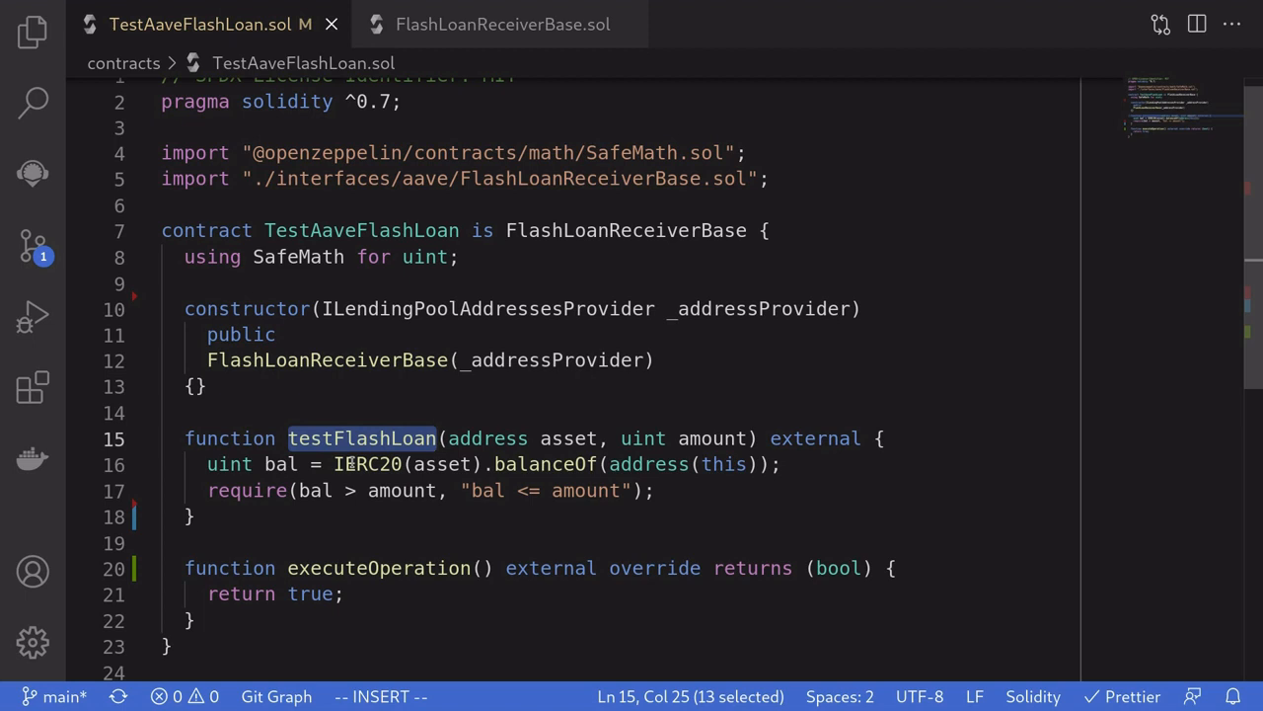
double_click(281, 464)
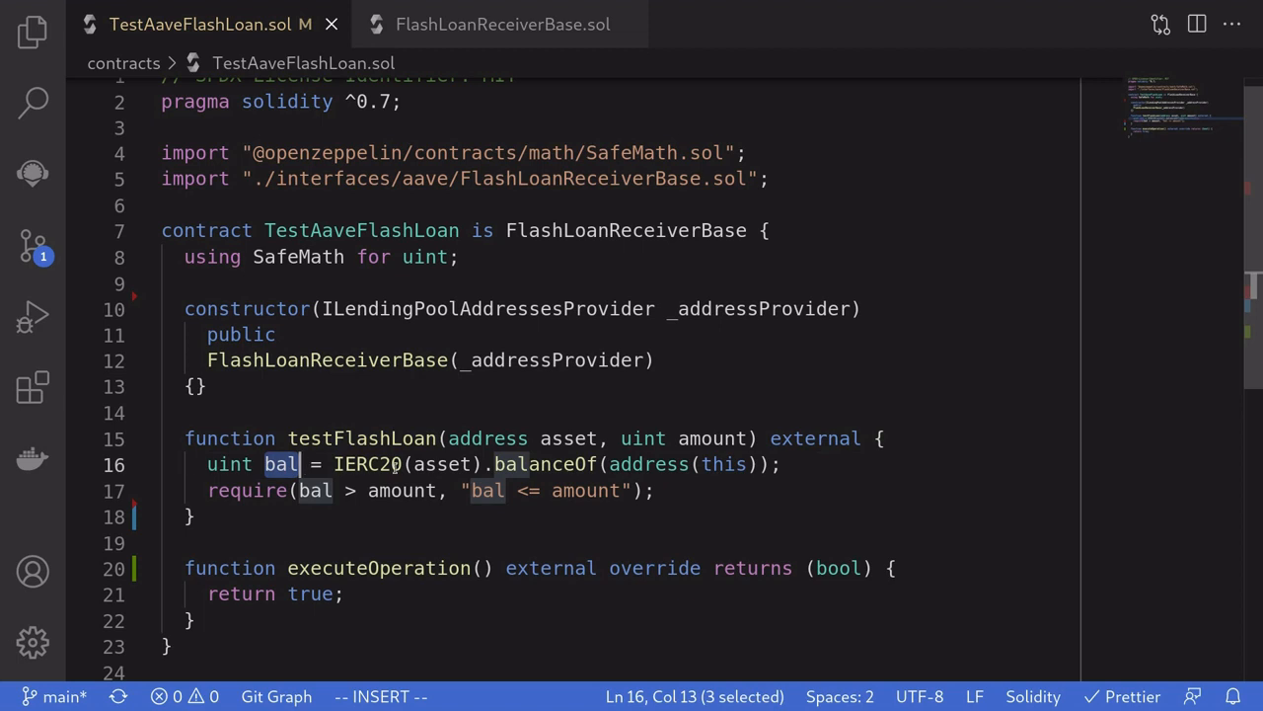
double_click(402, 489)
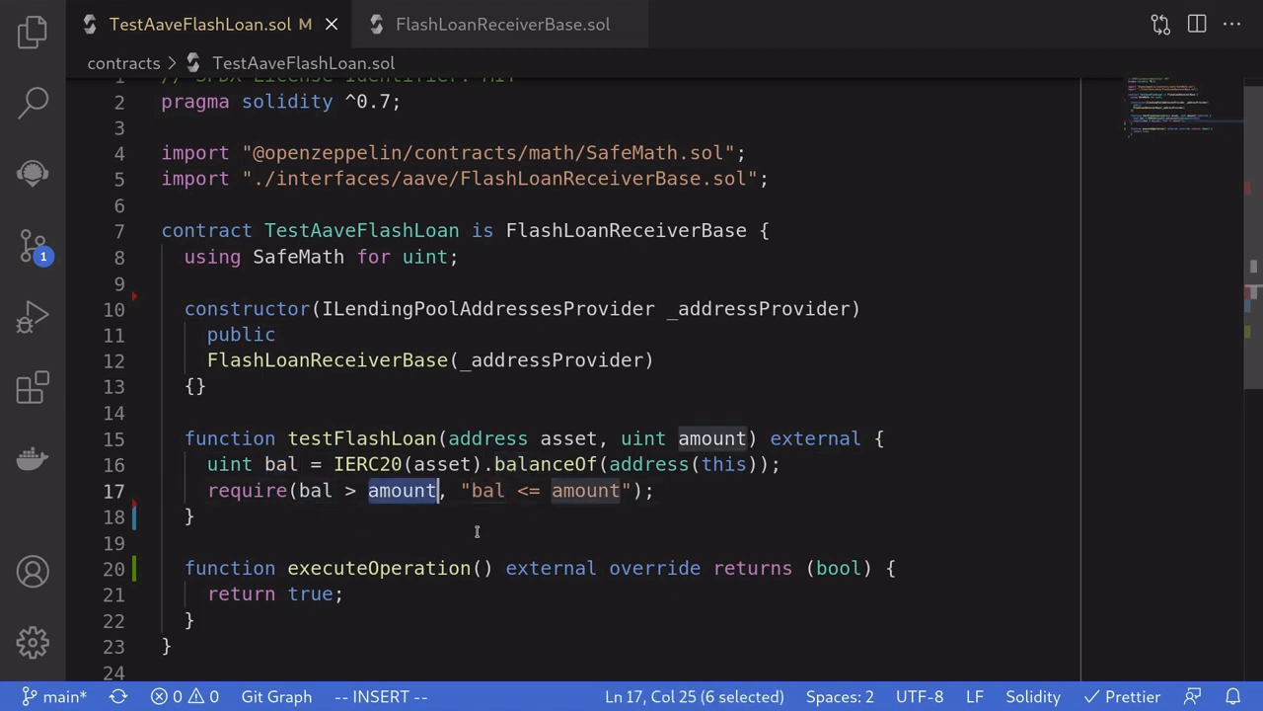
mouse_move(391, 505)
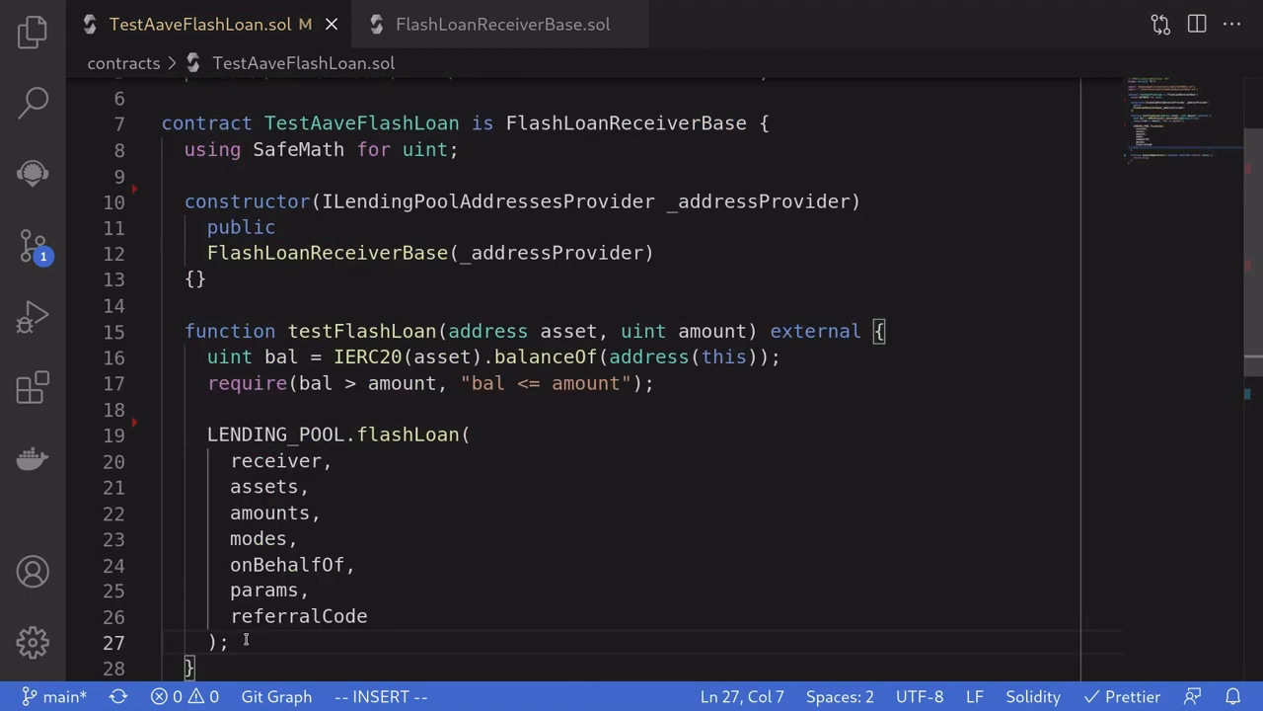
Step: Call LENDING_POOL.flashLoan with receiver = address(this) and a one-element assets array holding asset
double_click(276, 434)
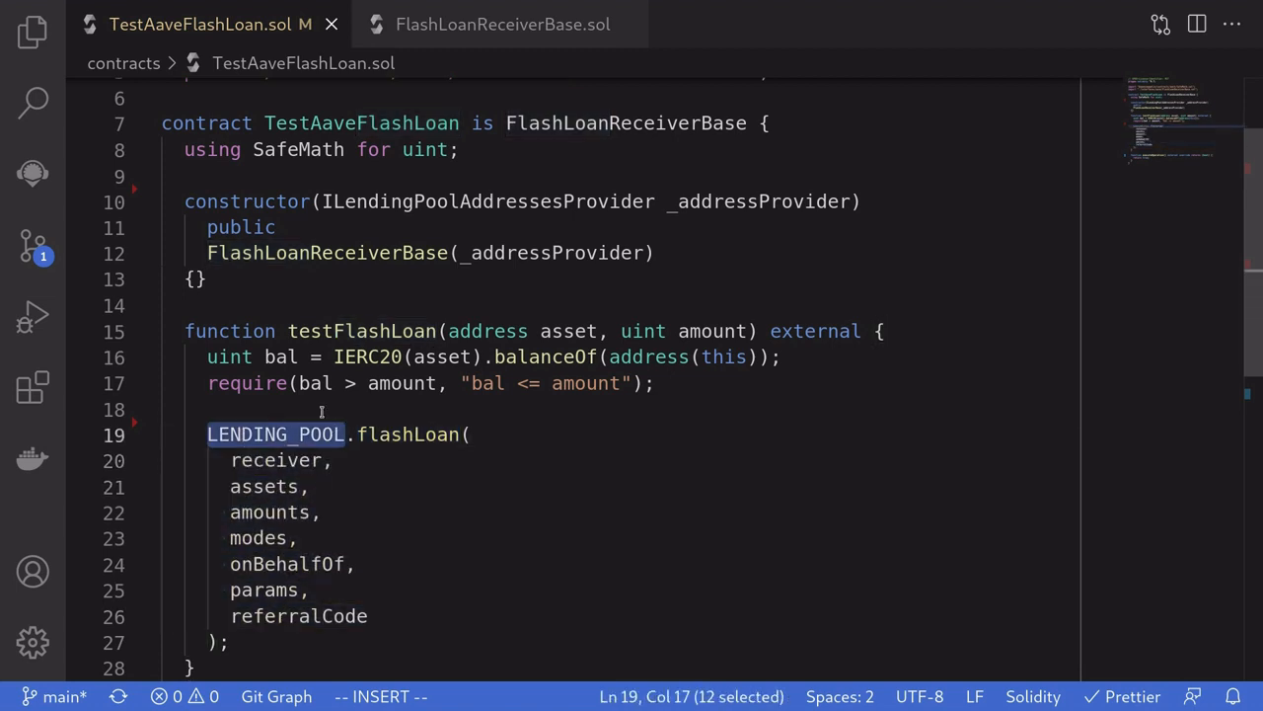
double_click(624, 123)
text(address receiver = address(this);)
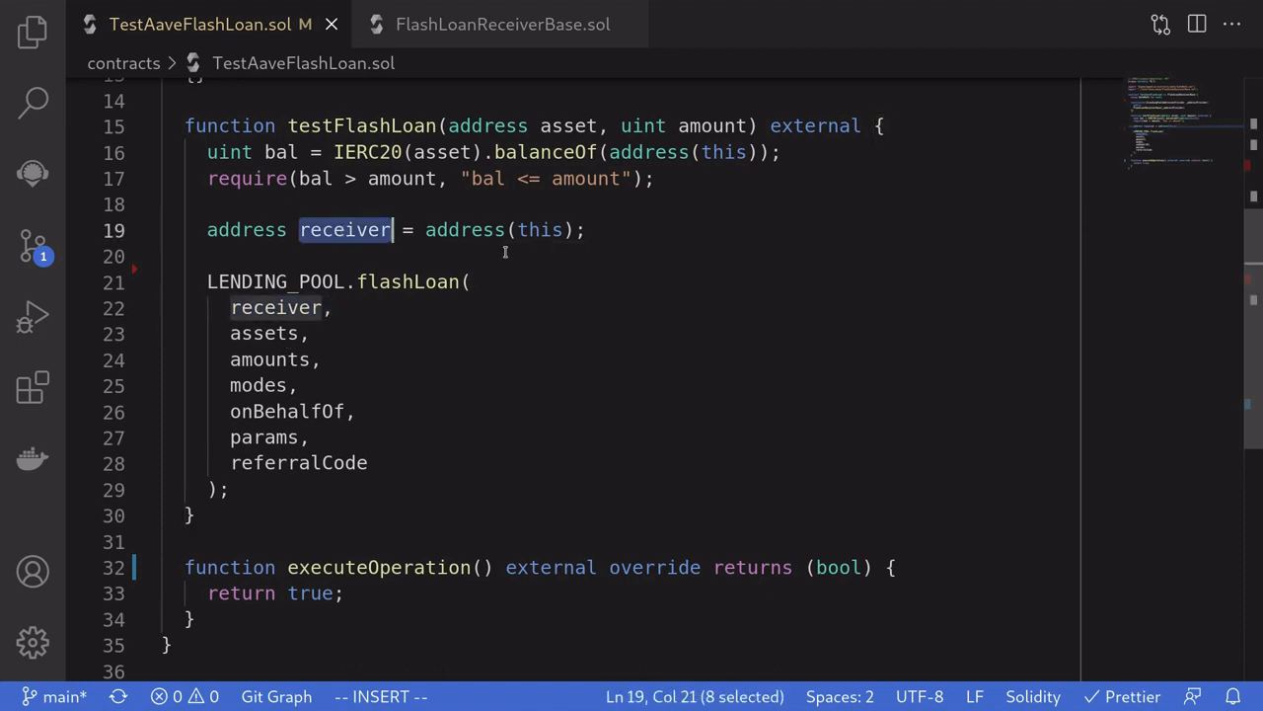
mouse_move(514, 257)
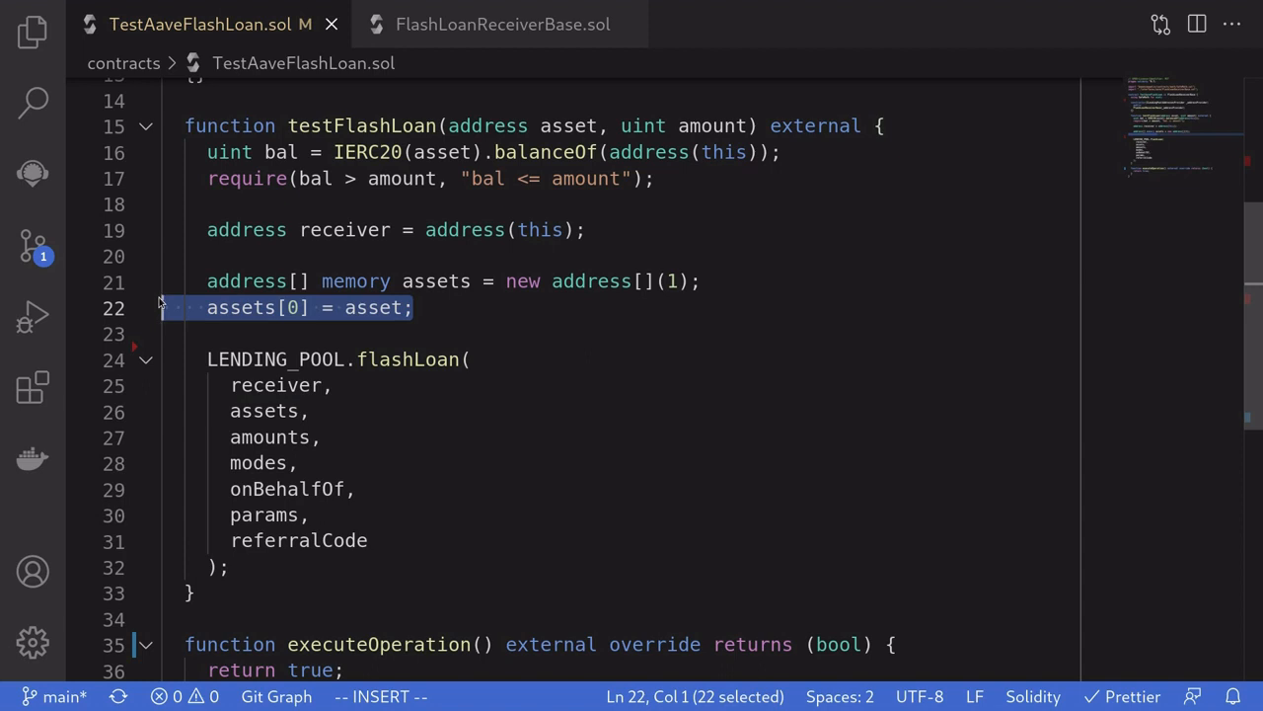
double_click(569, 126)
text(// 0 = pay all loaned)
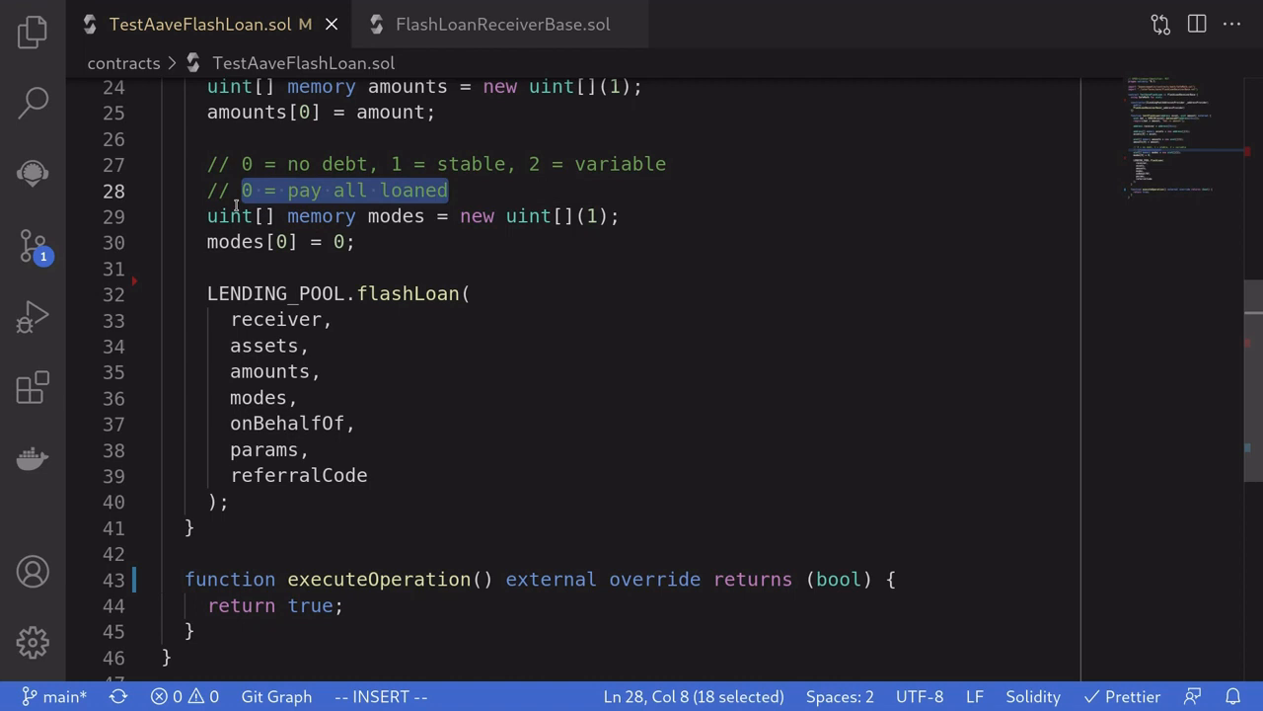
mouse_move(225, 241)
text(address onBehalfOf = address(this);)
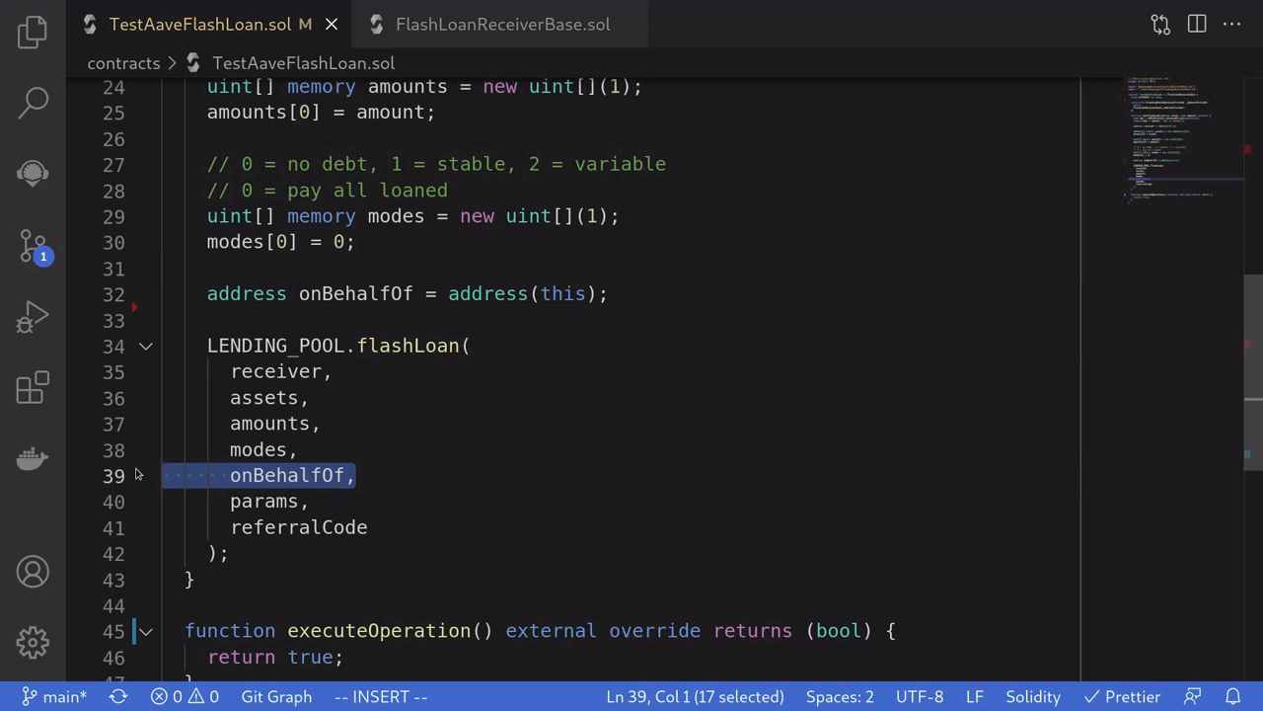
mouse_move(170, 394)
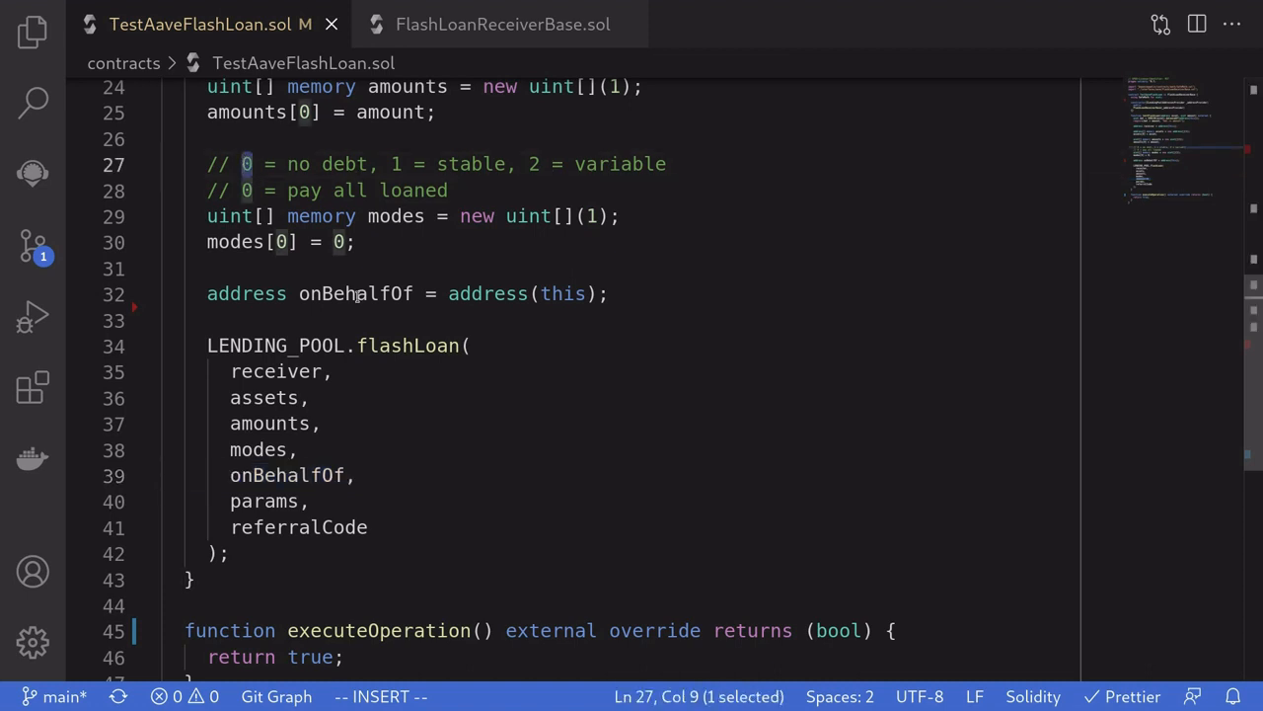
Step: Declare onBehalfOf as this contract, empty bytes params and uint16 referralCode = 0 for flashLoan
double_click(355, 292)
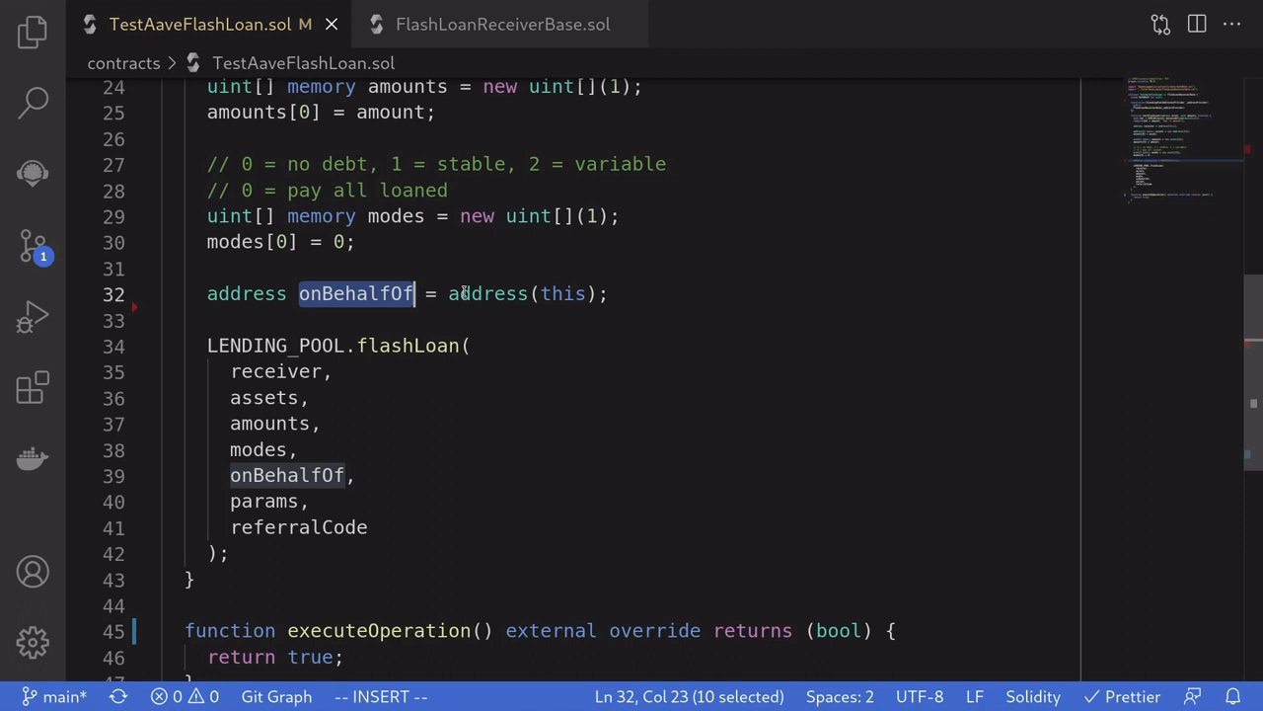
text(bytes memory params = ""; // extra data to pass abi.encode(...))
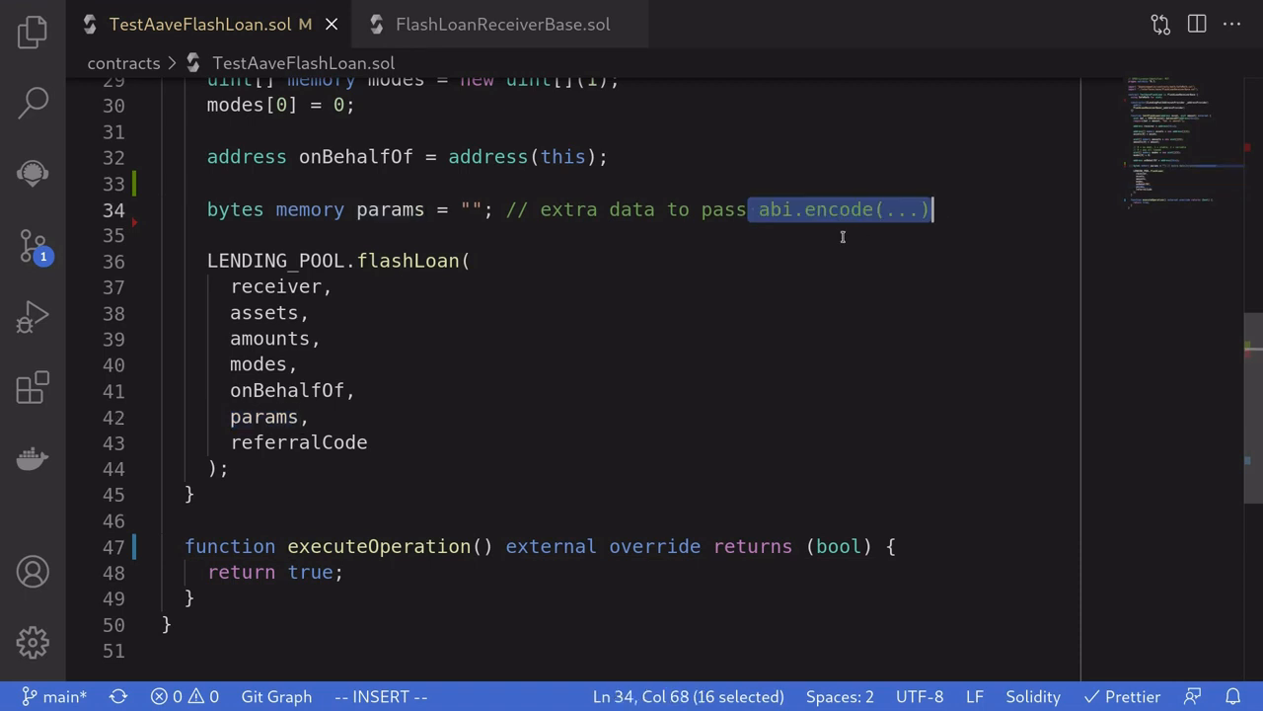
mouse_move(877, 217)
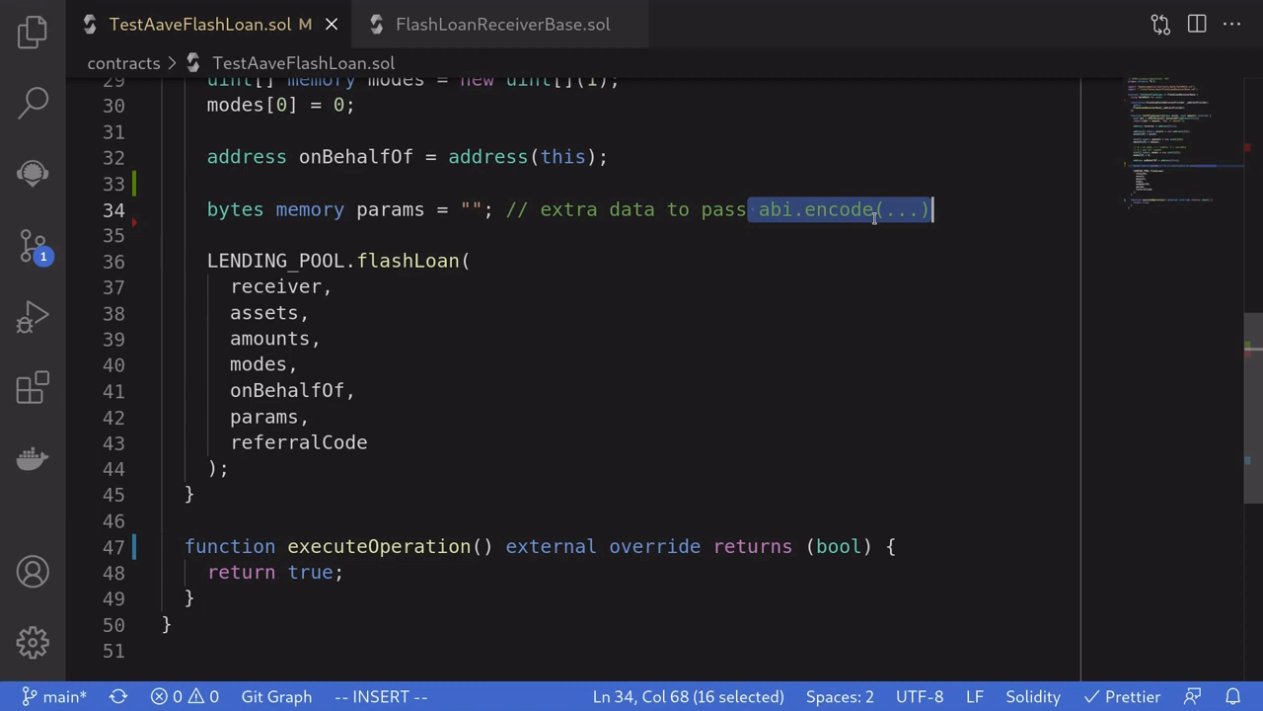
text(uint16 referralCode = 0;)
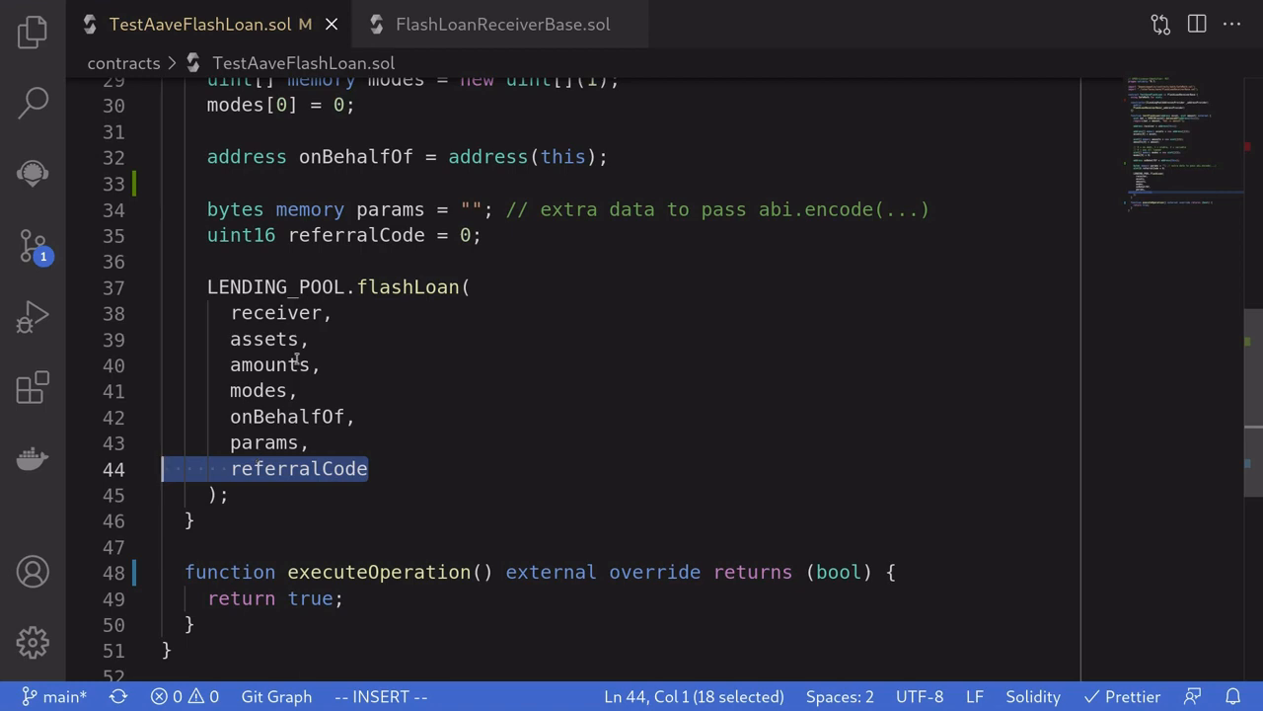
double_click(355, 235)
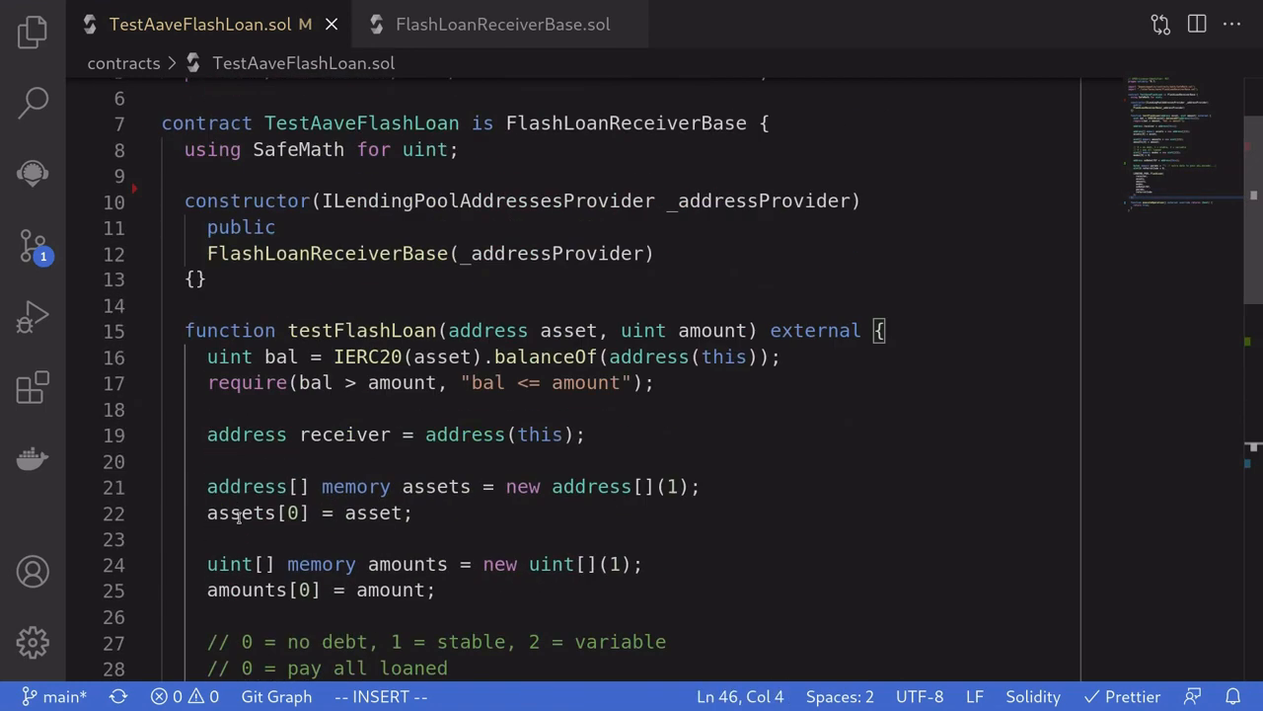
Step: Add assets, amounts, premiums, initiator and params parameters to executeOperation with 'do stuff here' and 'repay Aave' comments
double_click(363, 332)
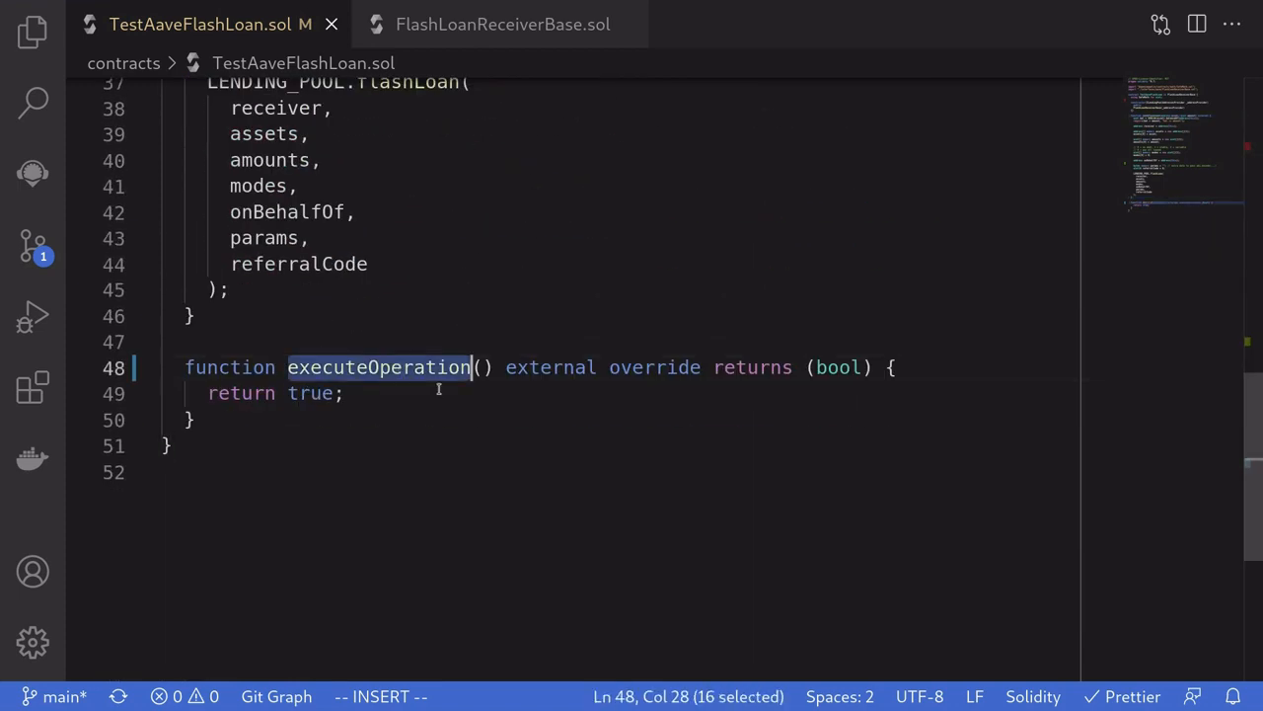
mouse_move(404, 385)
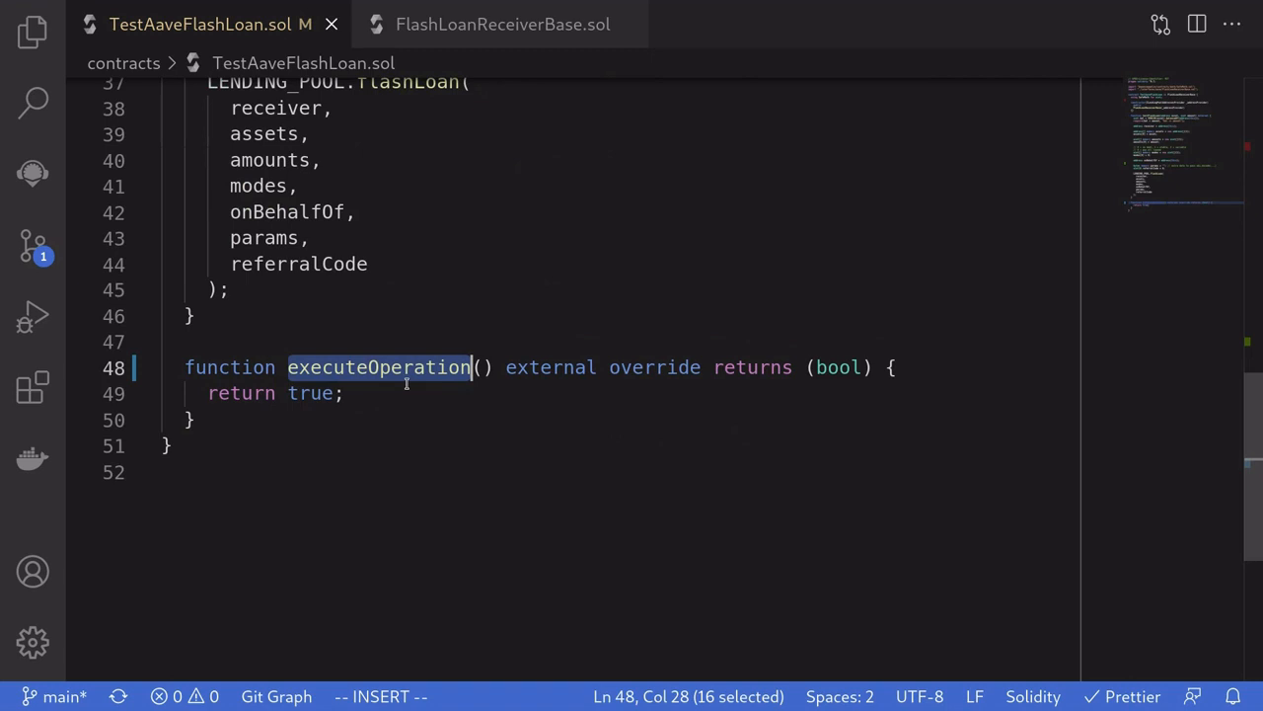
scroll(down, 3)
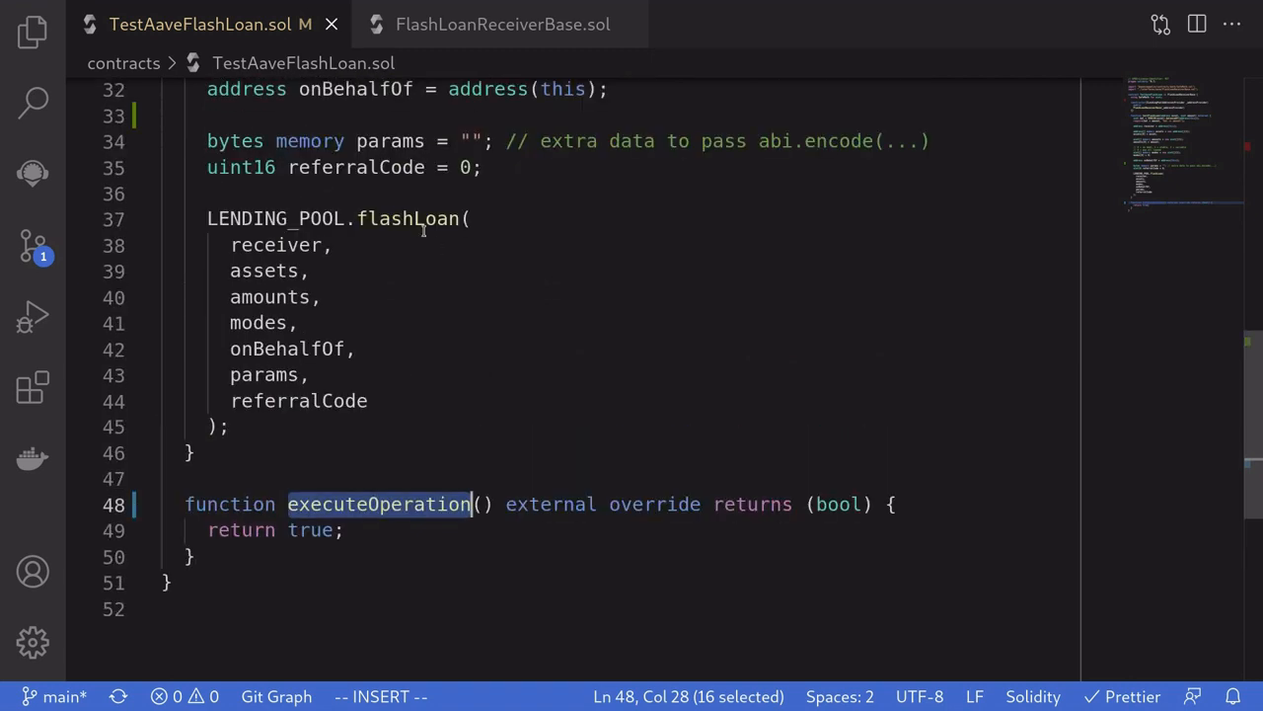
double_click(408, 217)
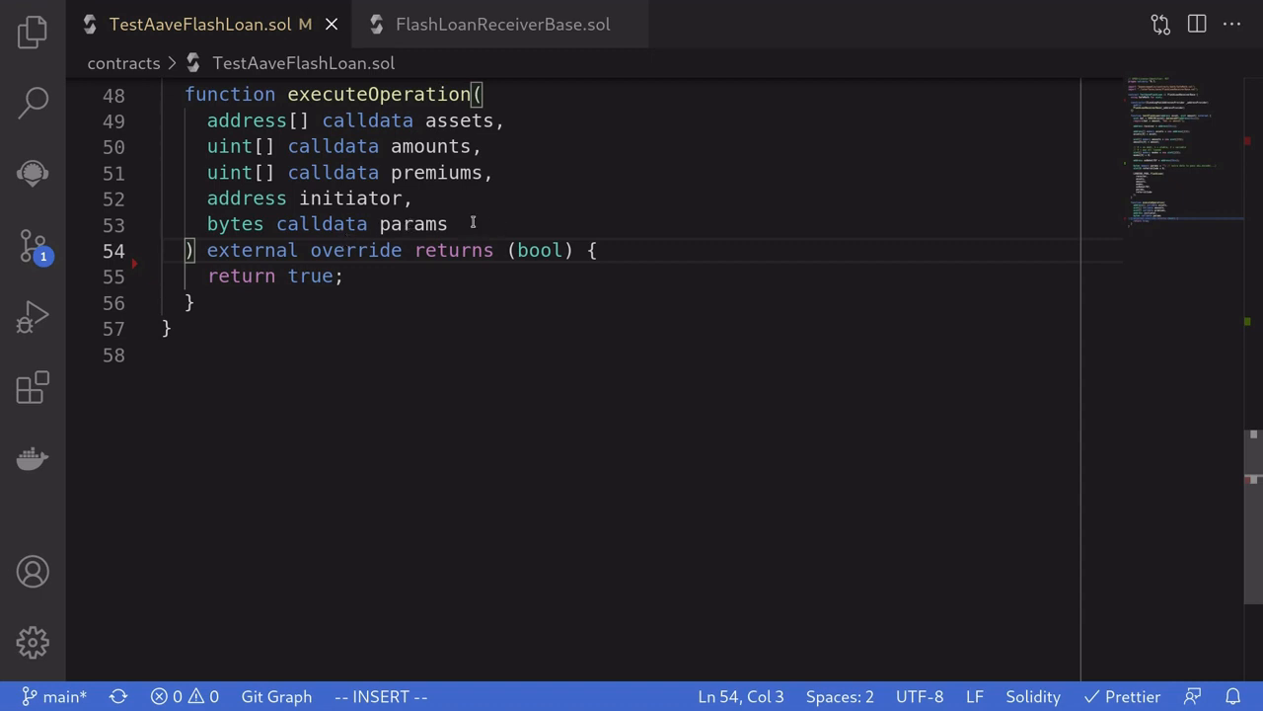
double_click(458, 120)
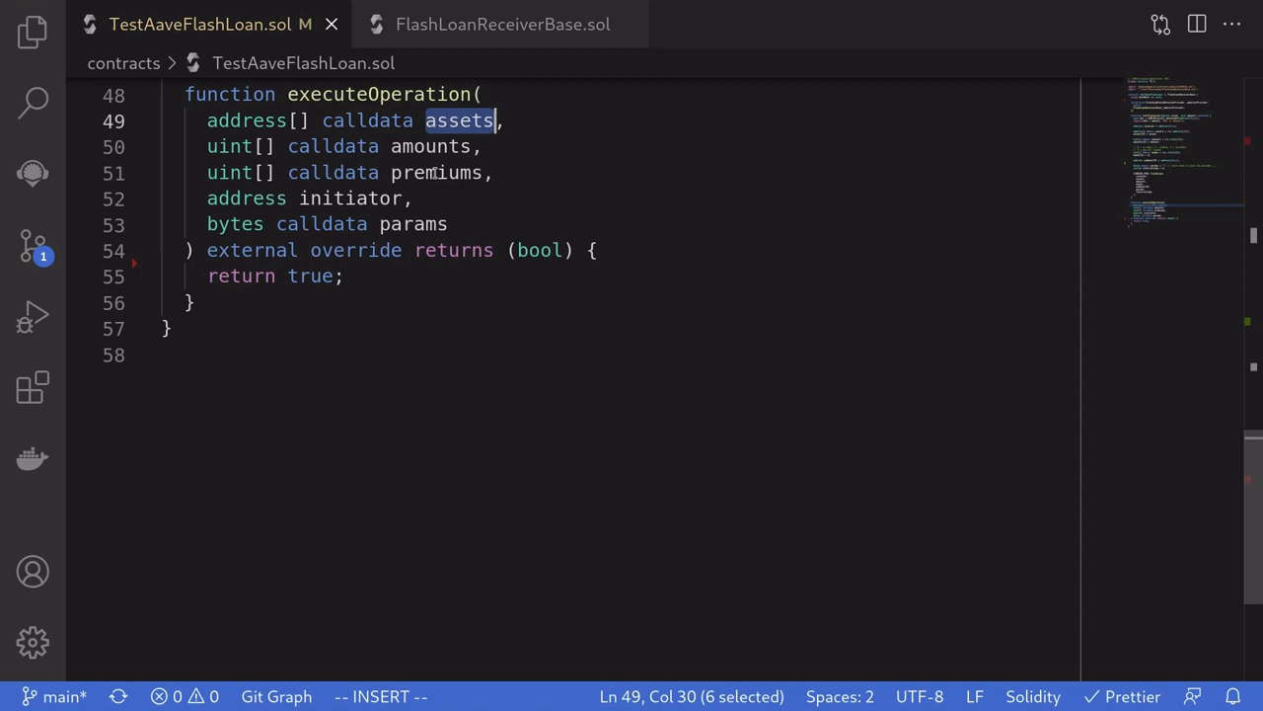
double_click(430, 146)
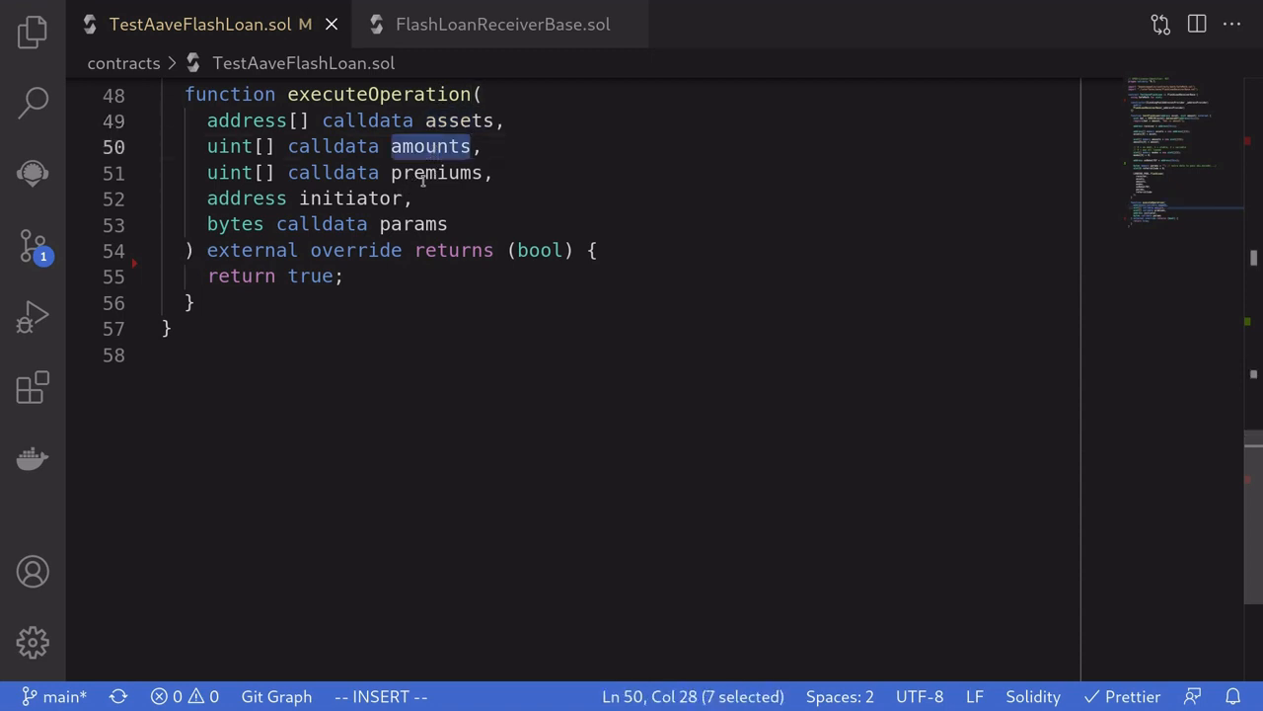
double_click(437, 174)
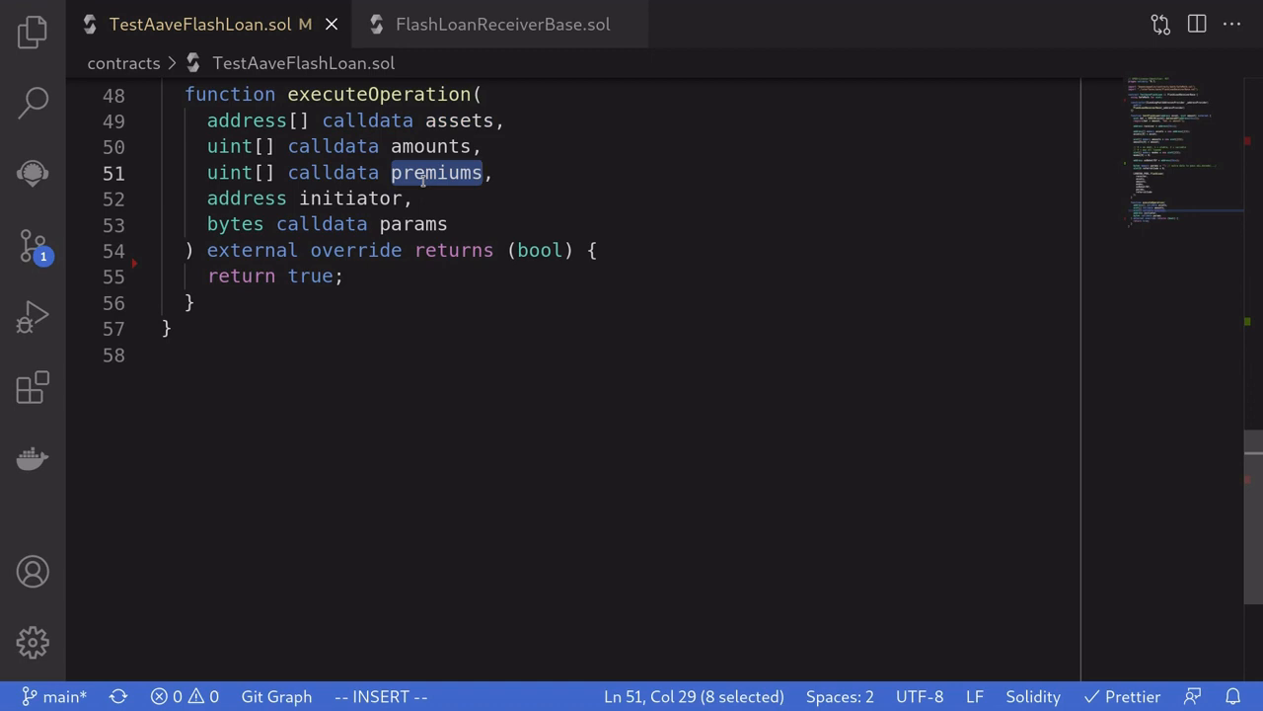
double_click(351, 197)
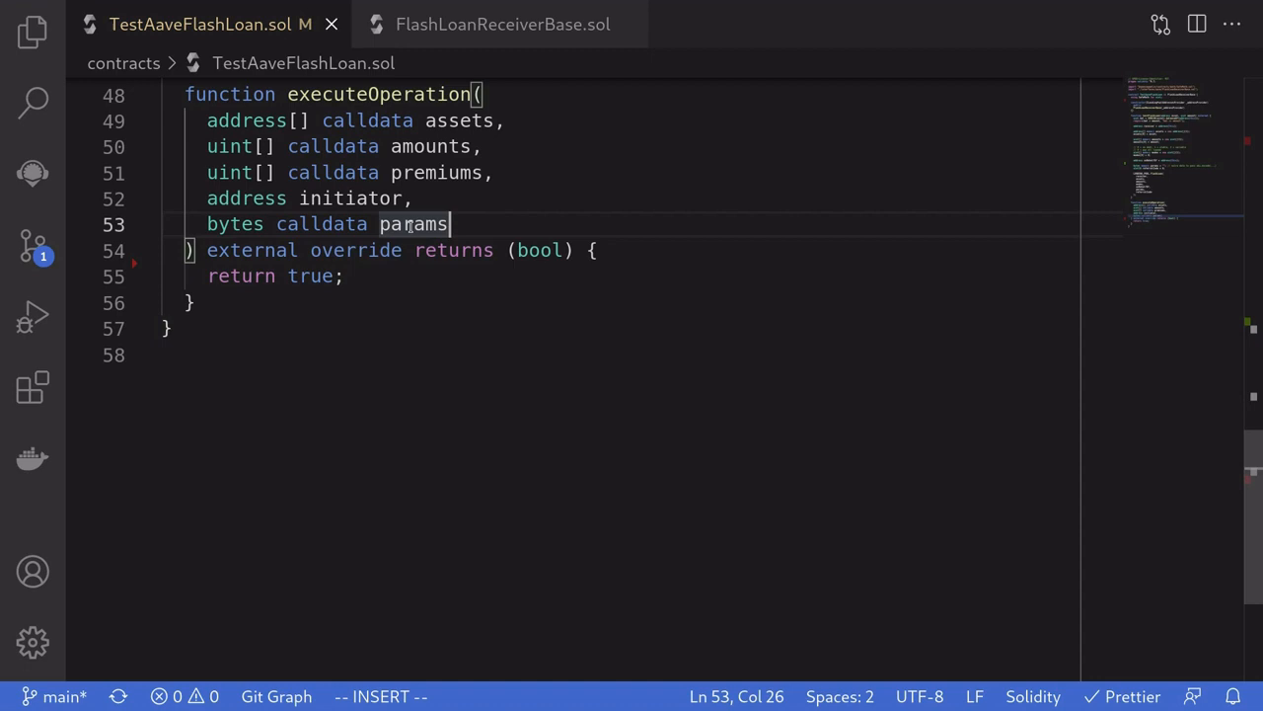
double_click(412, 223)
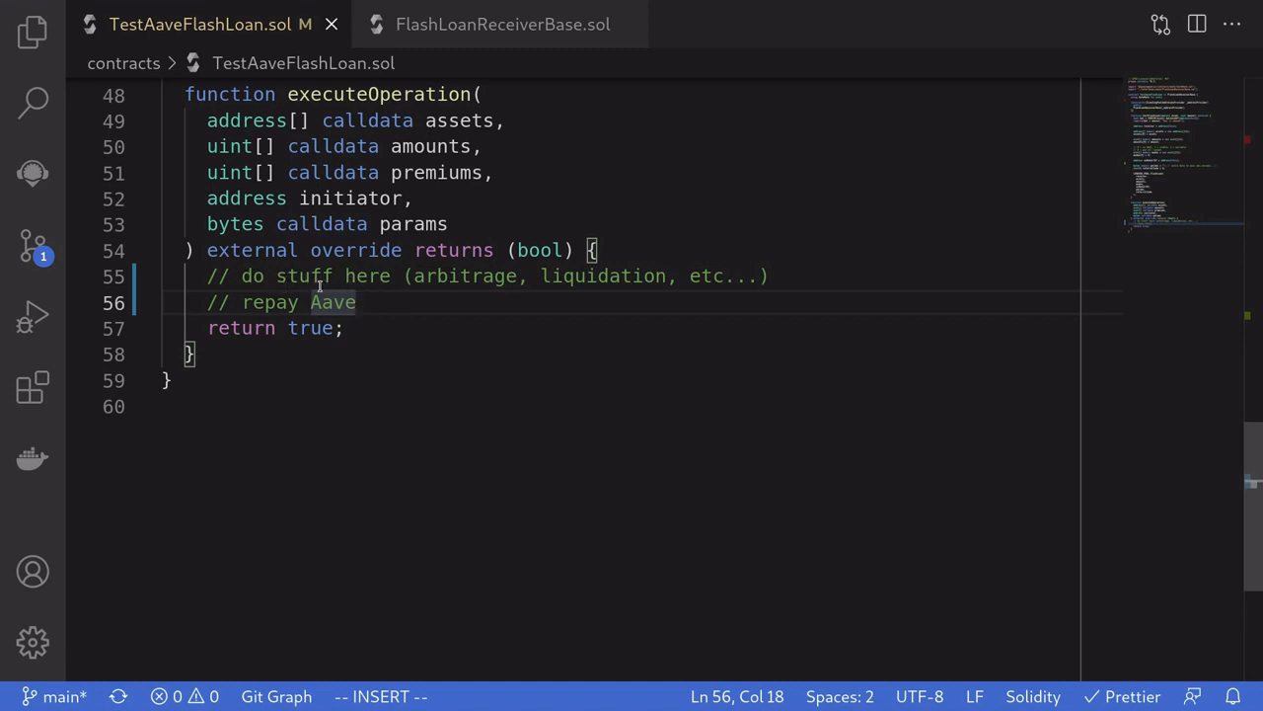
Step: Note arbitrage/liquidation uses and add an '// abi.decode(params) to decode params' comment in executeOperation
double_click(464, 276)
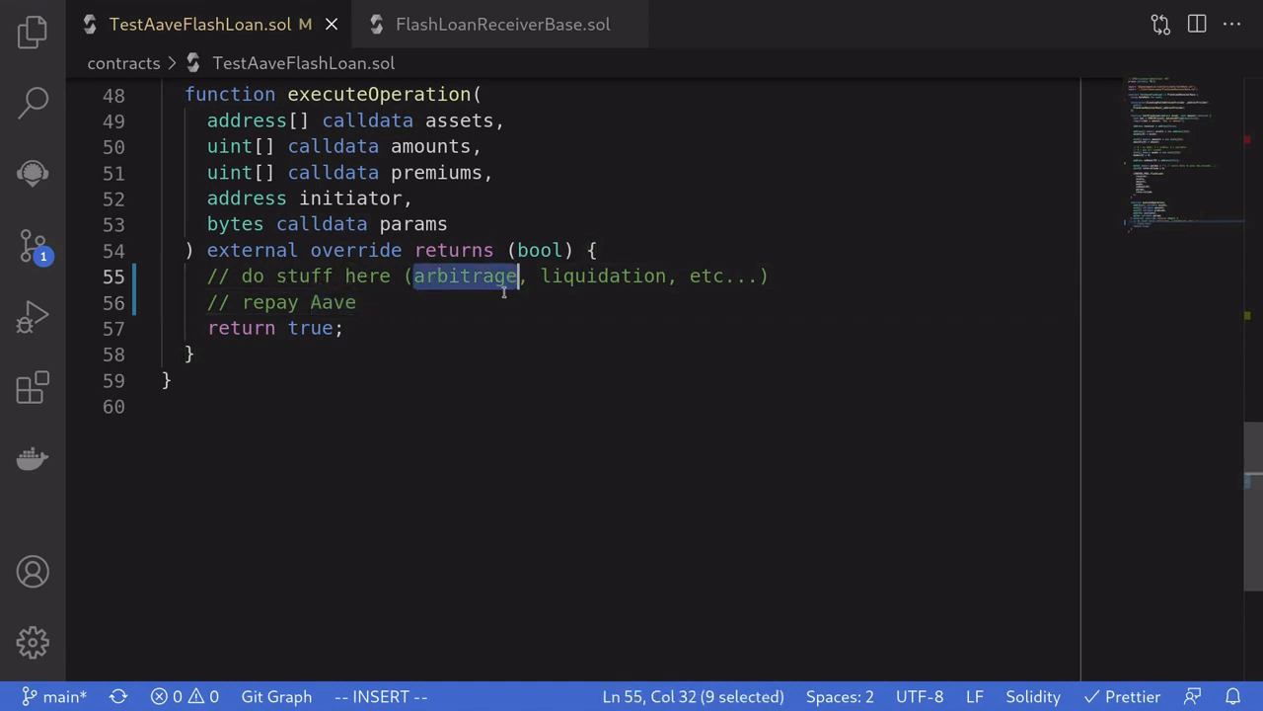
double_click(604, 276)
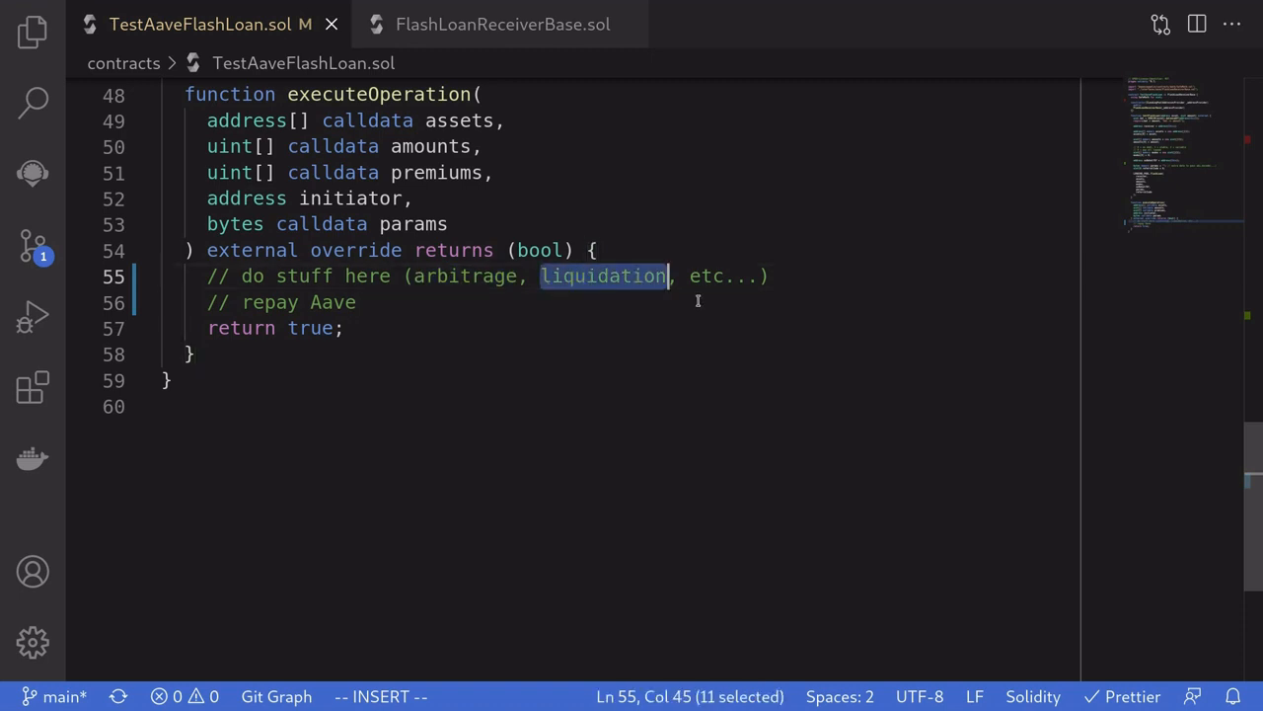
mouse_move(691, 318)
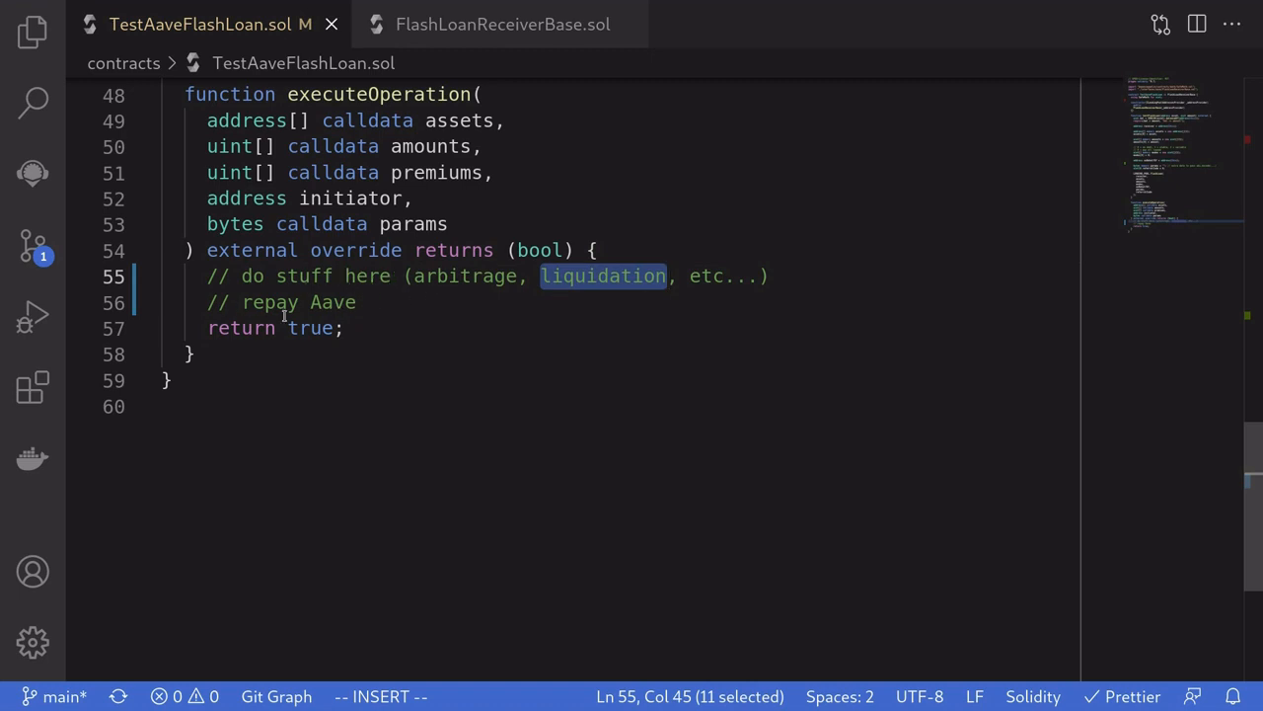
text(// abi.decode(params) to decode params)
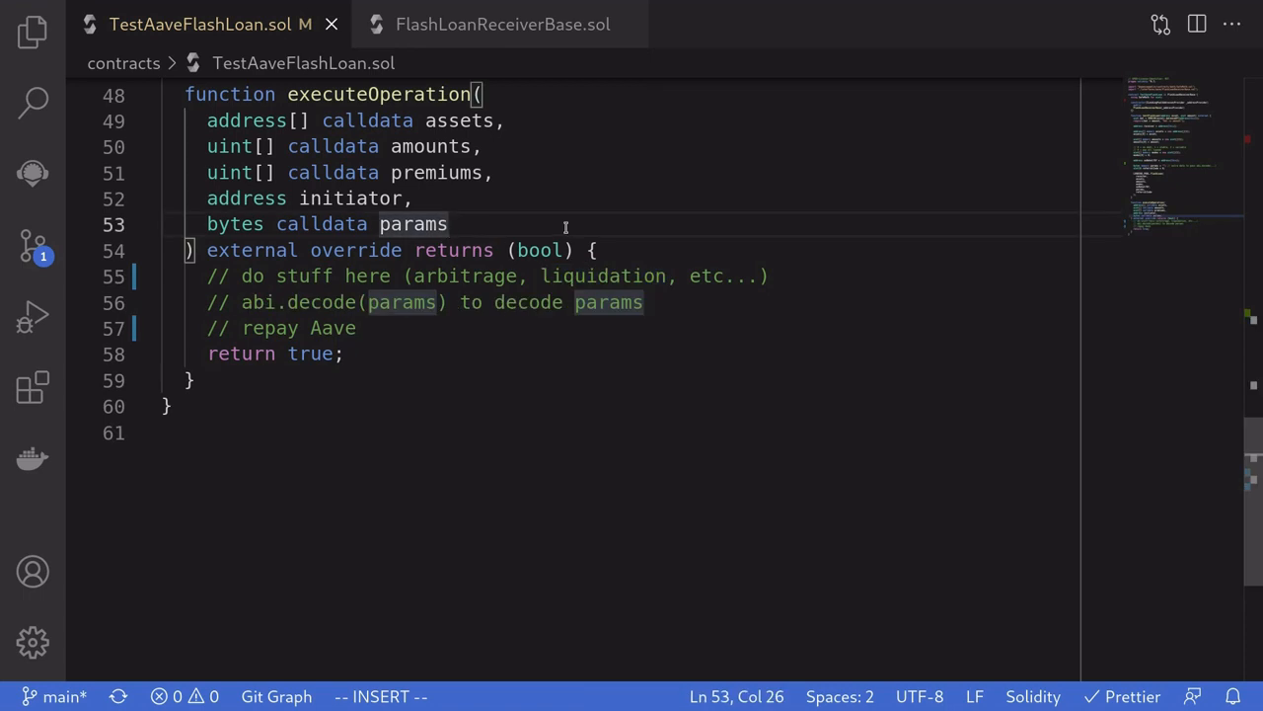
double_click(413, 224)
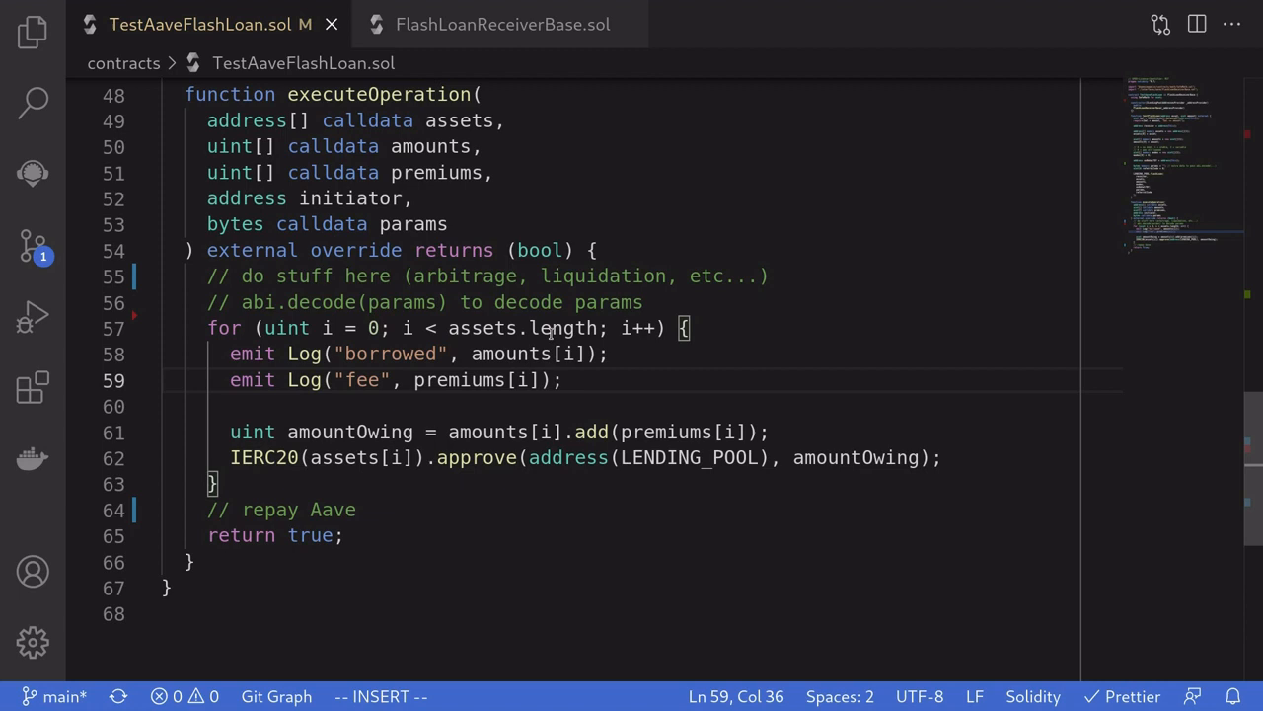
Step: Review the Log events and lending pool approval in executeOperation, then switch to test-aave-flash-loan.js
double_click(511, 353)
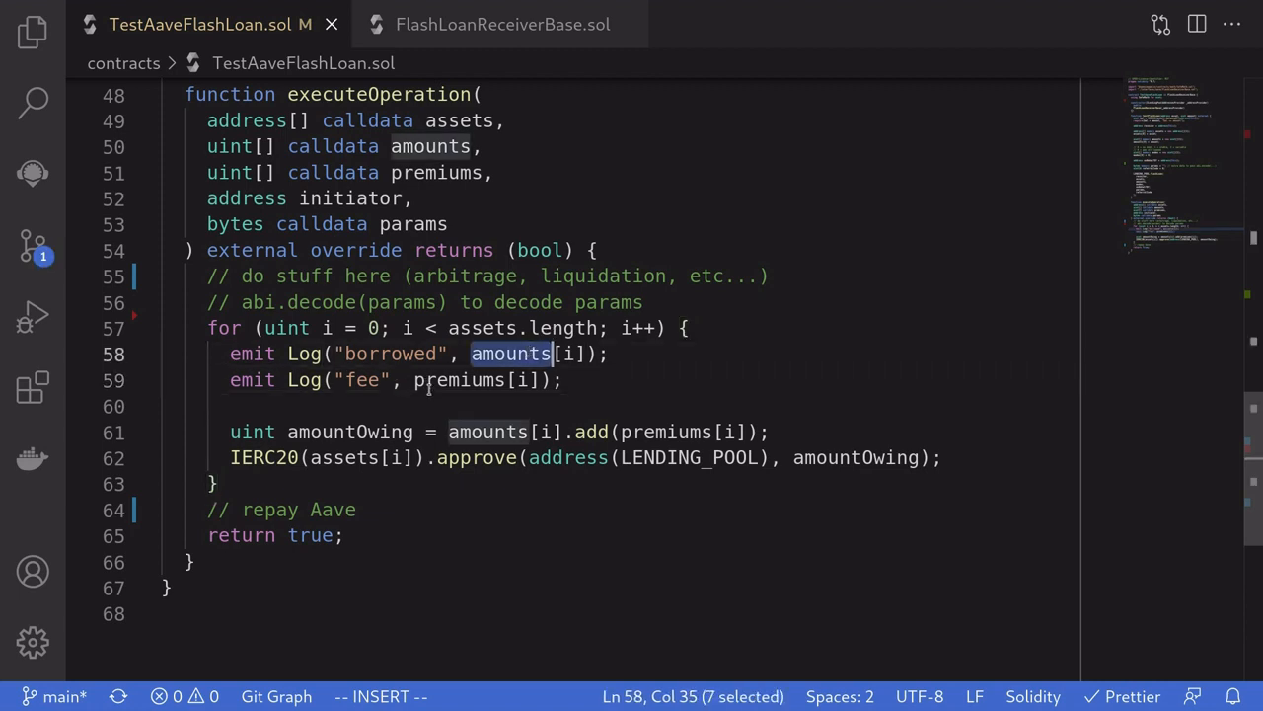
double_click(458, 379)
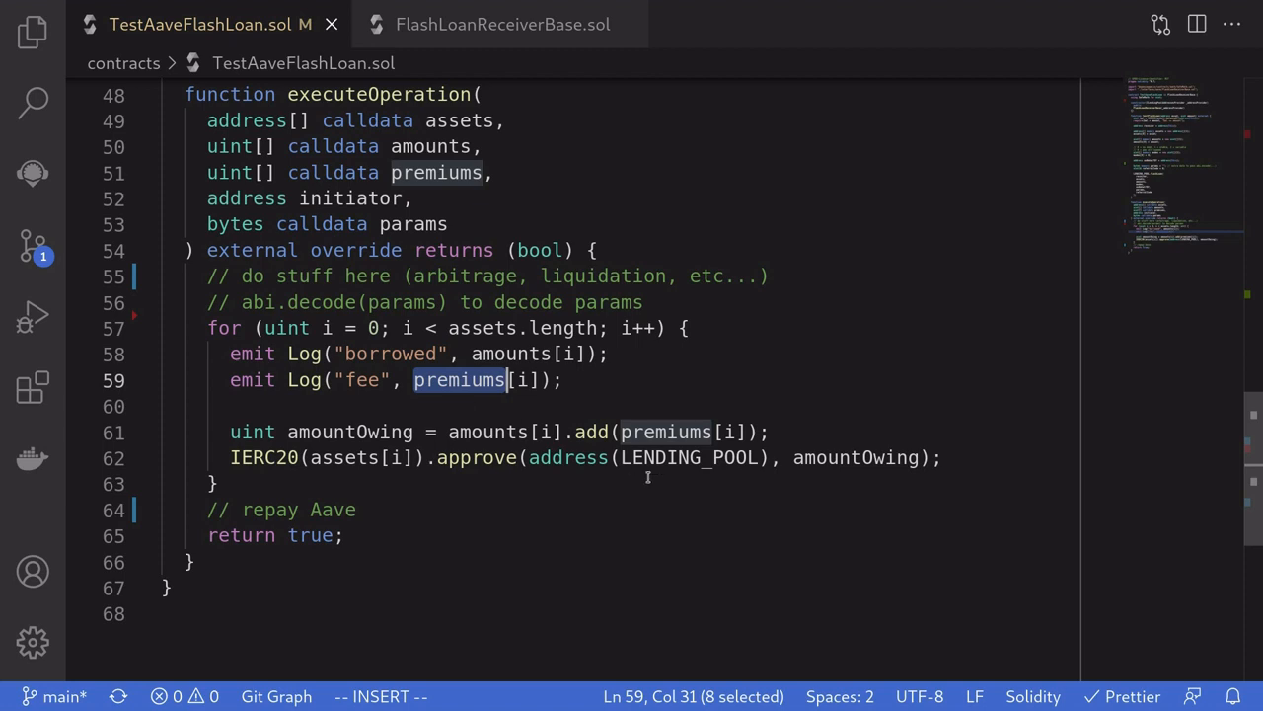
double_click(687, 458)
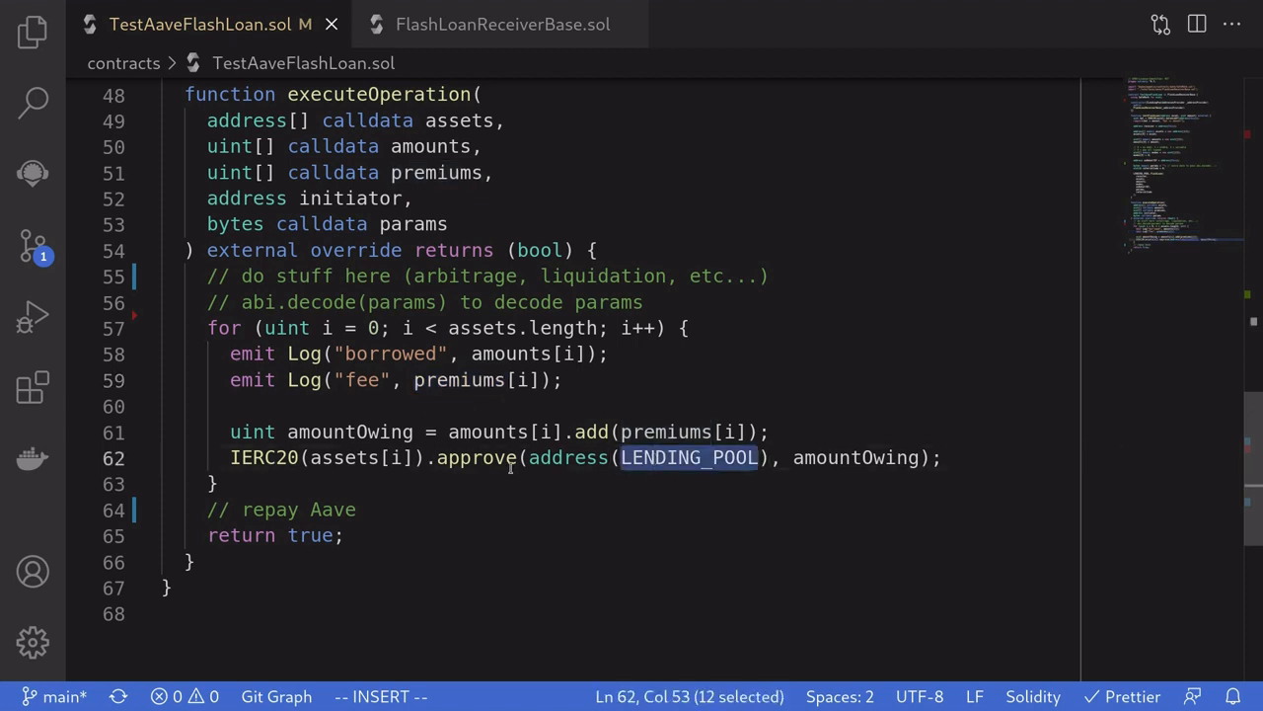
double_click(490, 430)
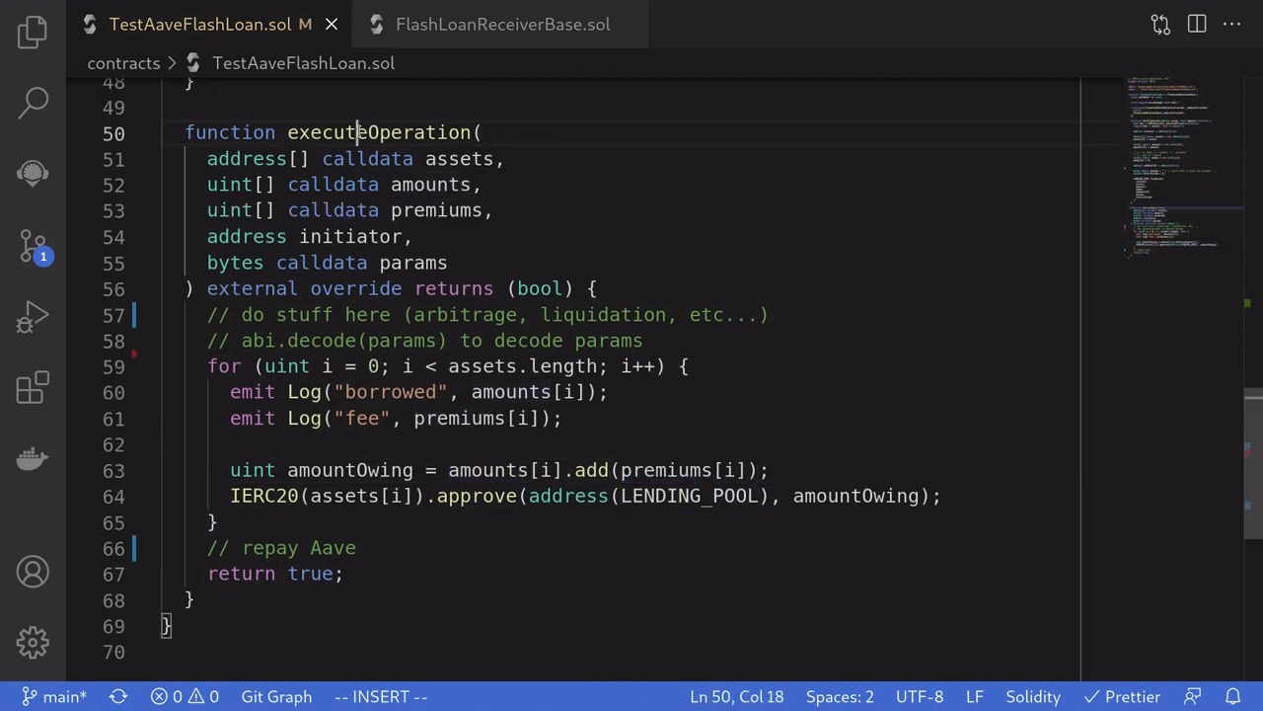
double_click(379, 132)
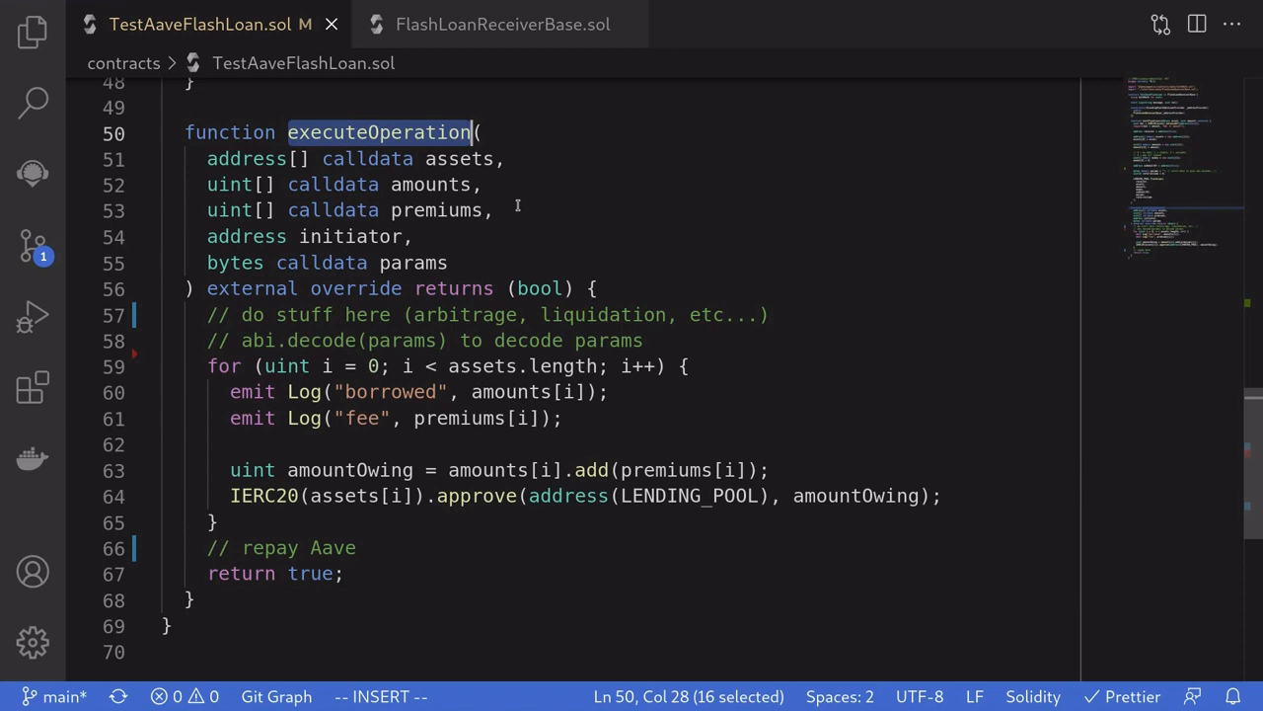
click(484, 24)
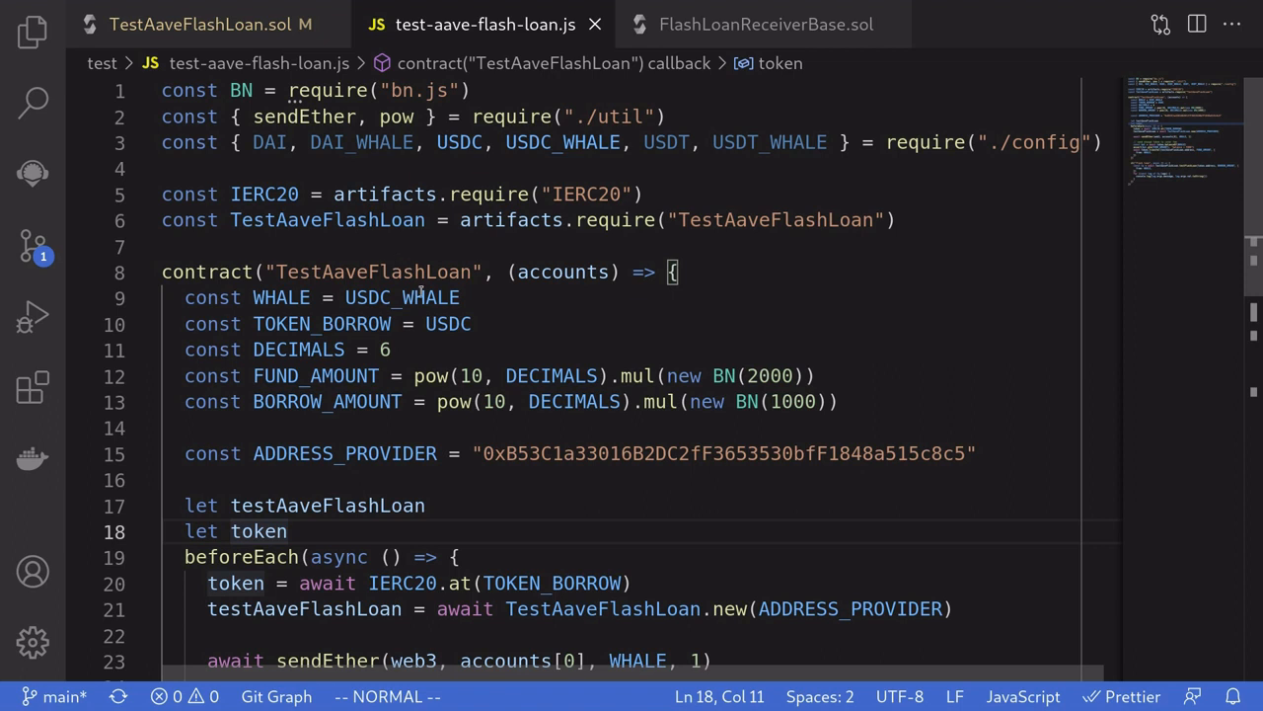
double_click(442, 323)
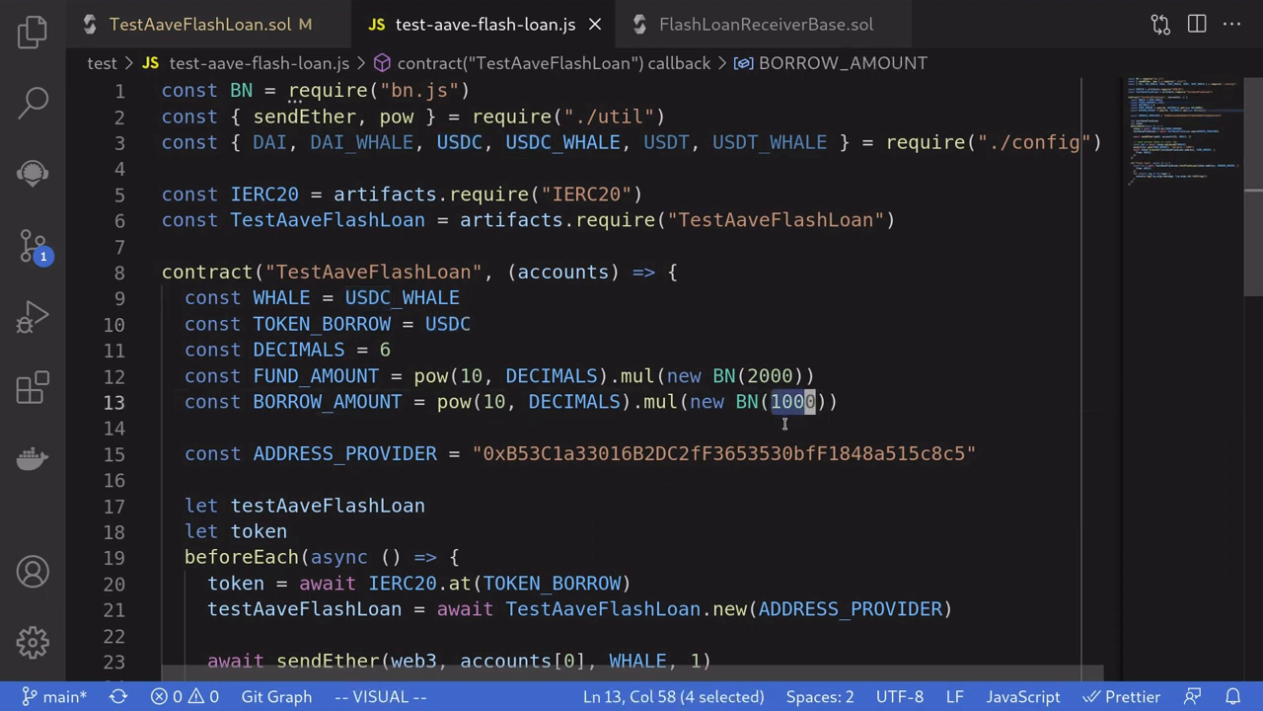
mouse_move(788, 427)
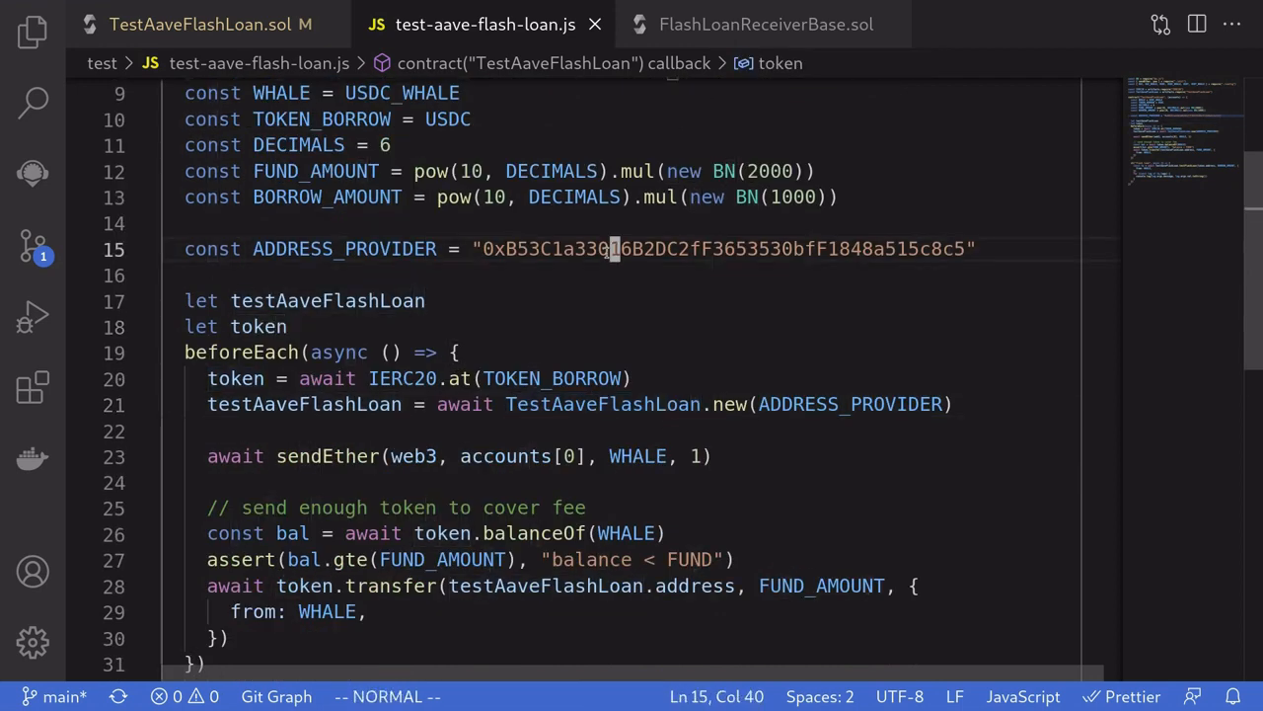
Step: Select the ADDRESS_PROVIDER string and scroll the Aave docs to the Mainnet contracts table
drag(483, 249, 965, 248)
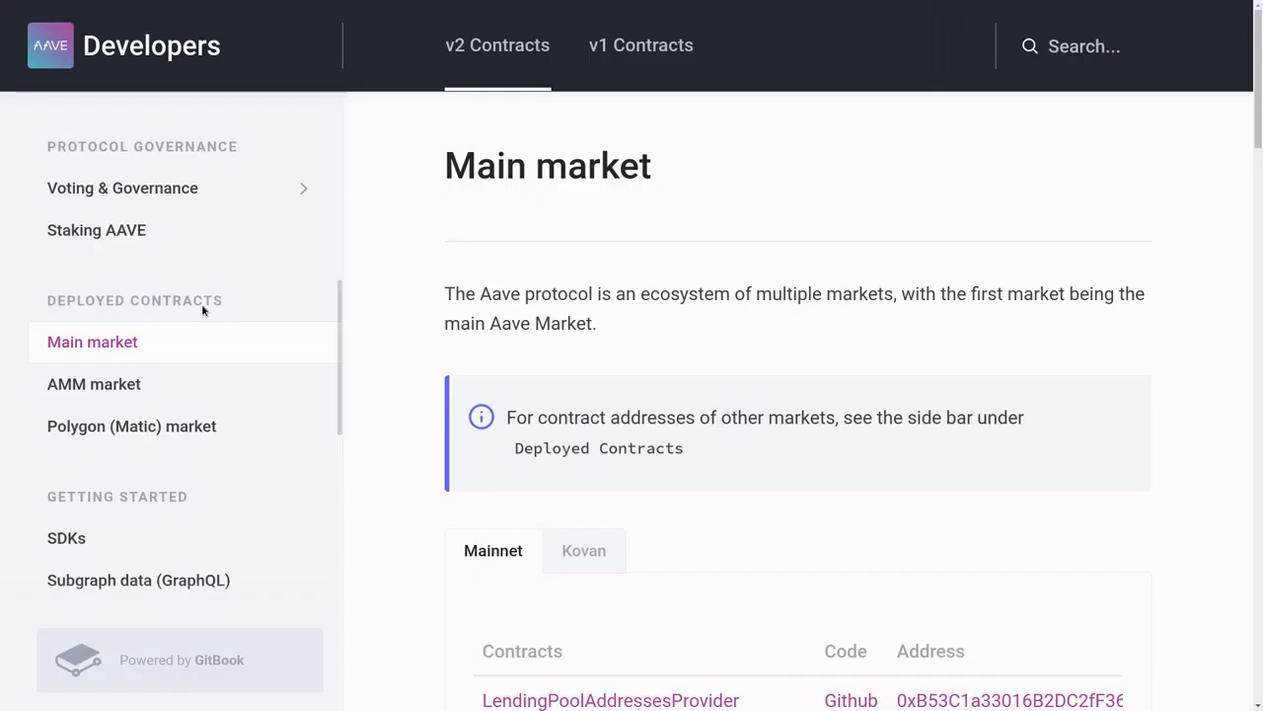
mouse_move(159, 357)
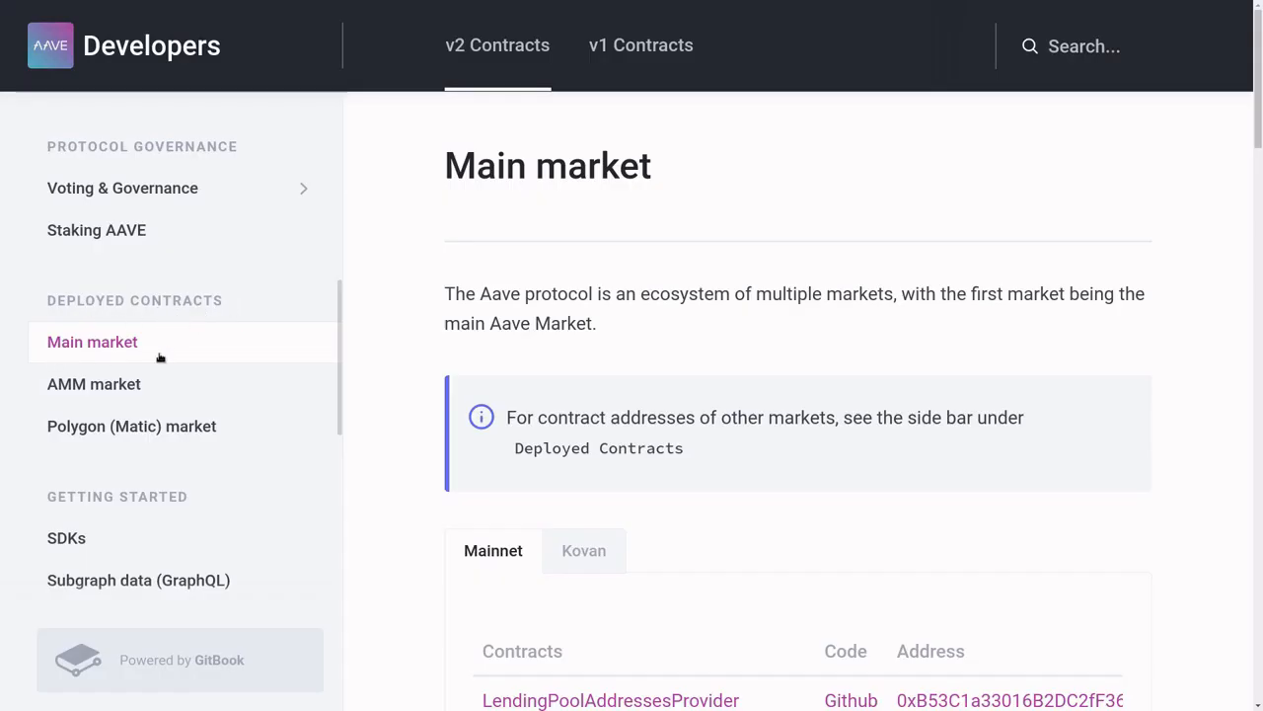
scroll(down, 3)
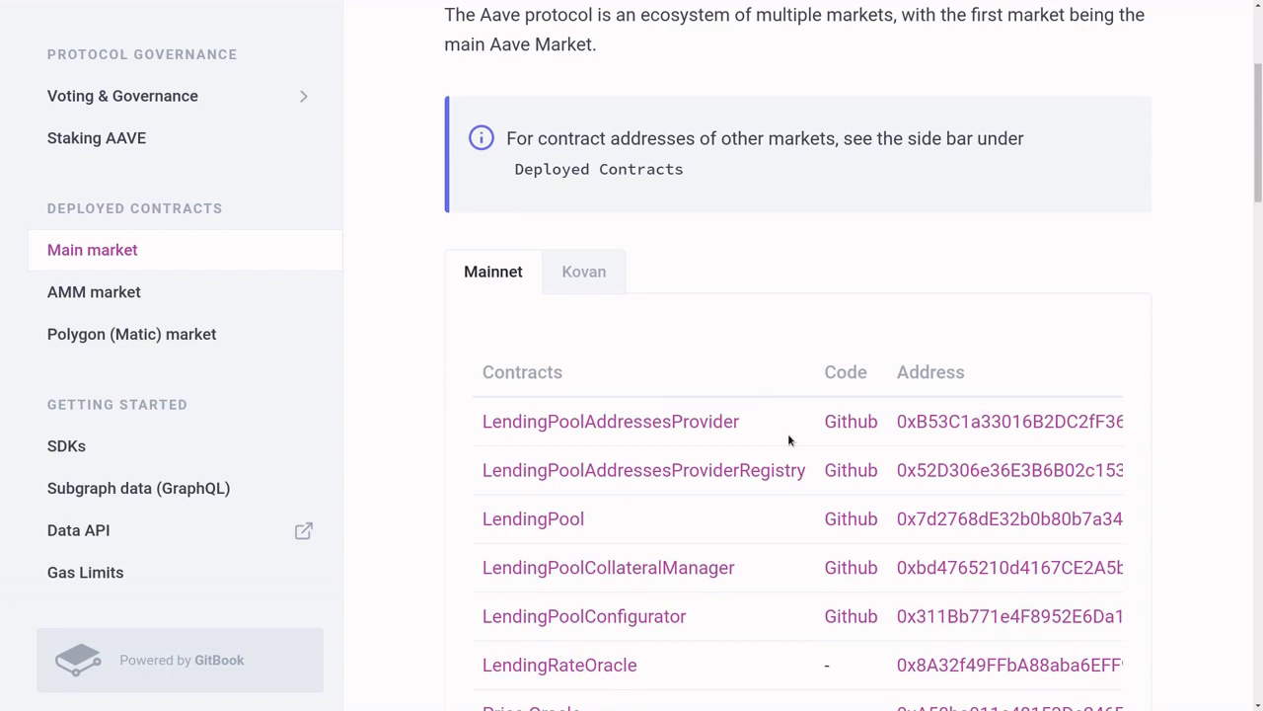
mouse_move(620, 446)
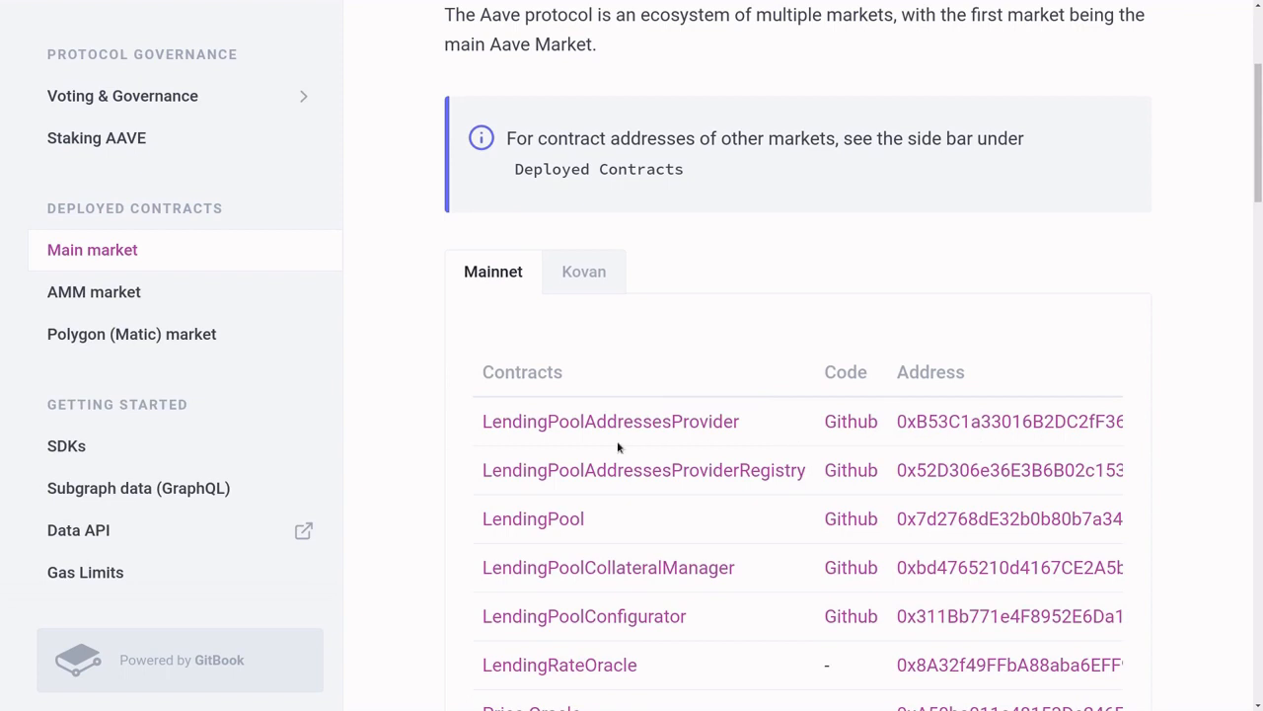
mouse_move(790, 442)
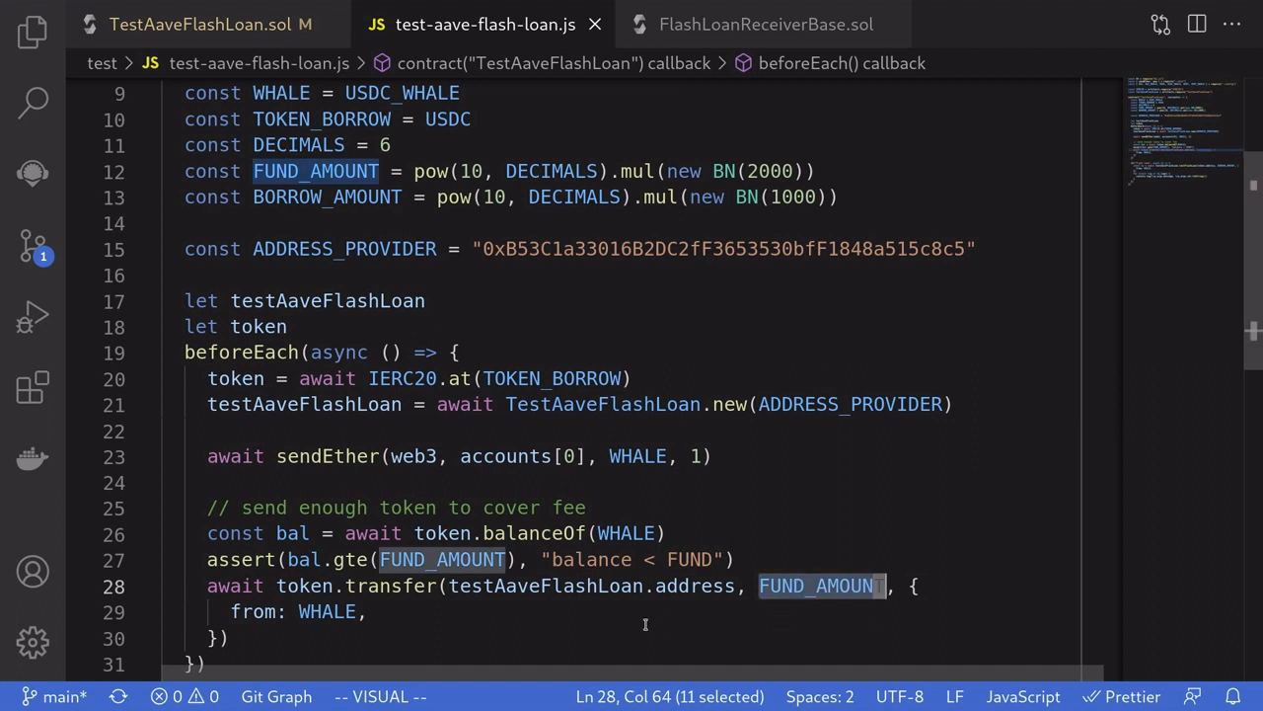
double_click(541, 584)
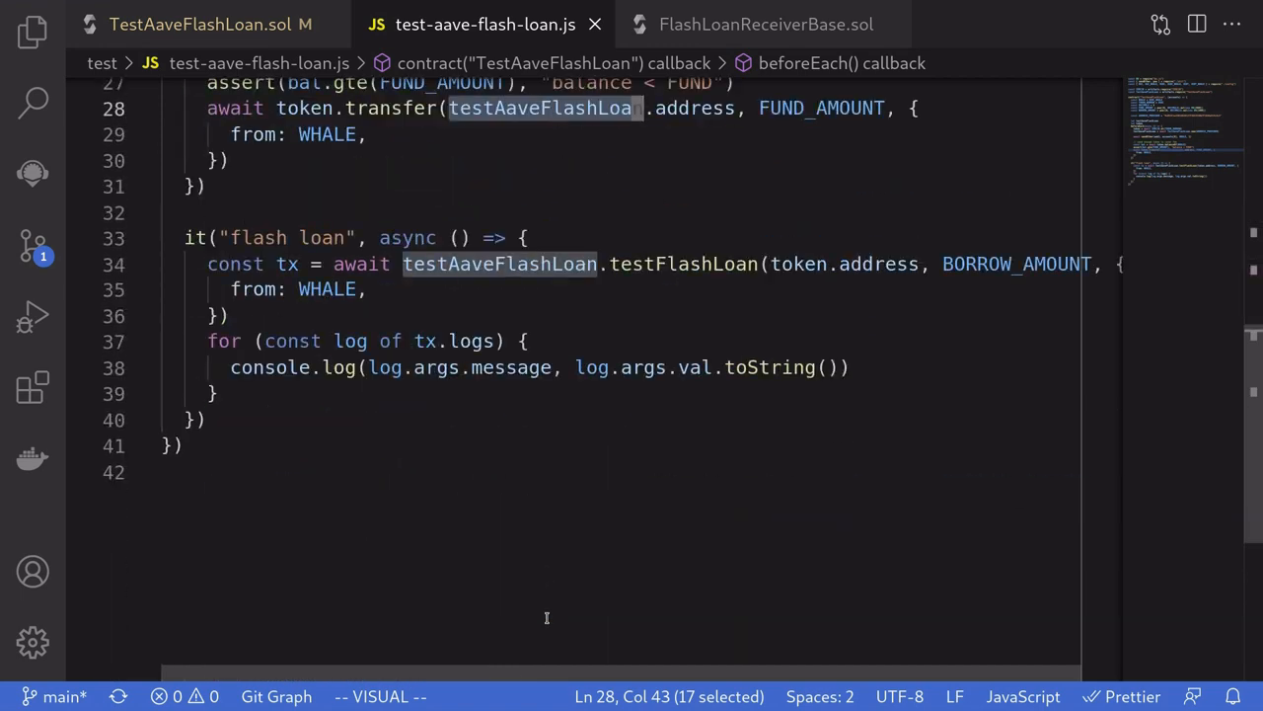
double_click(681, 264)
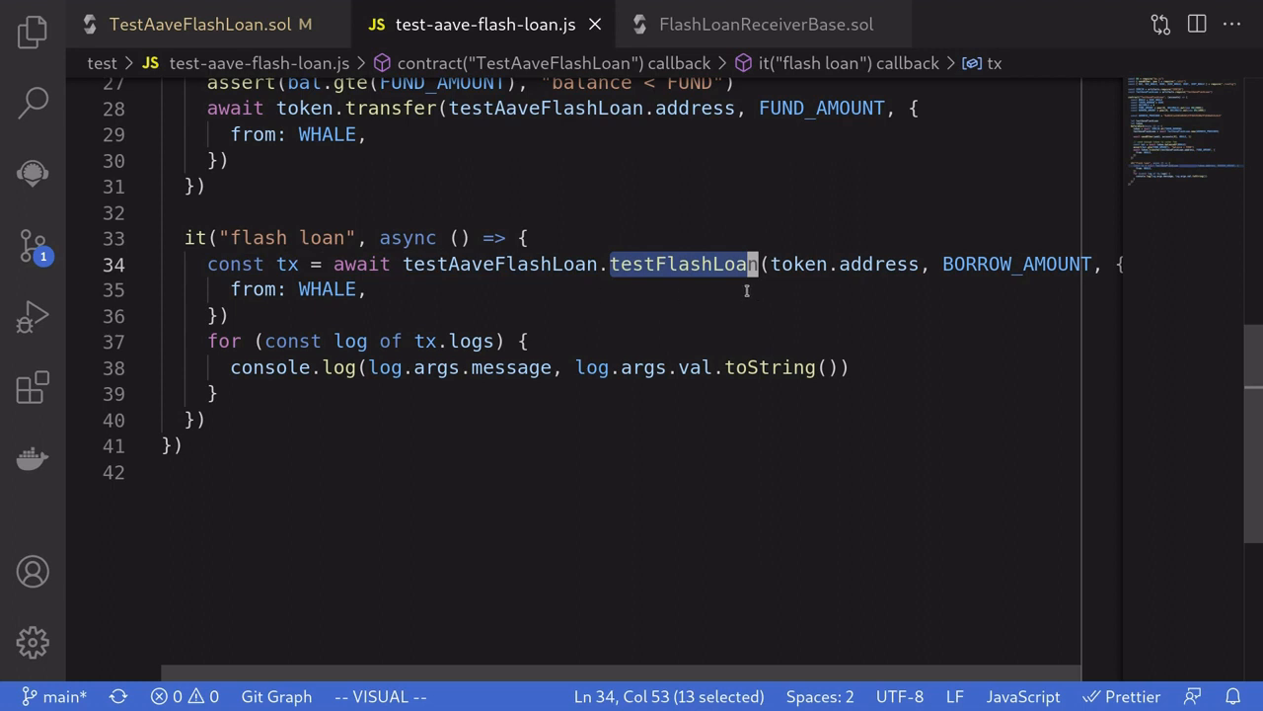
mouse_move(769, 289)
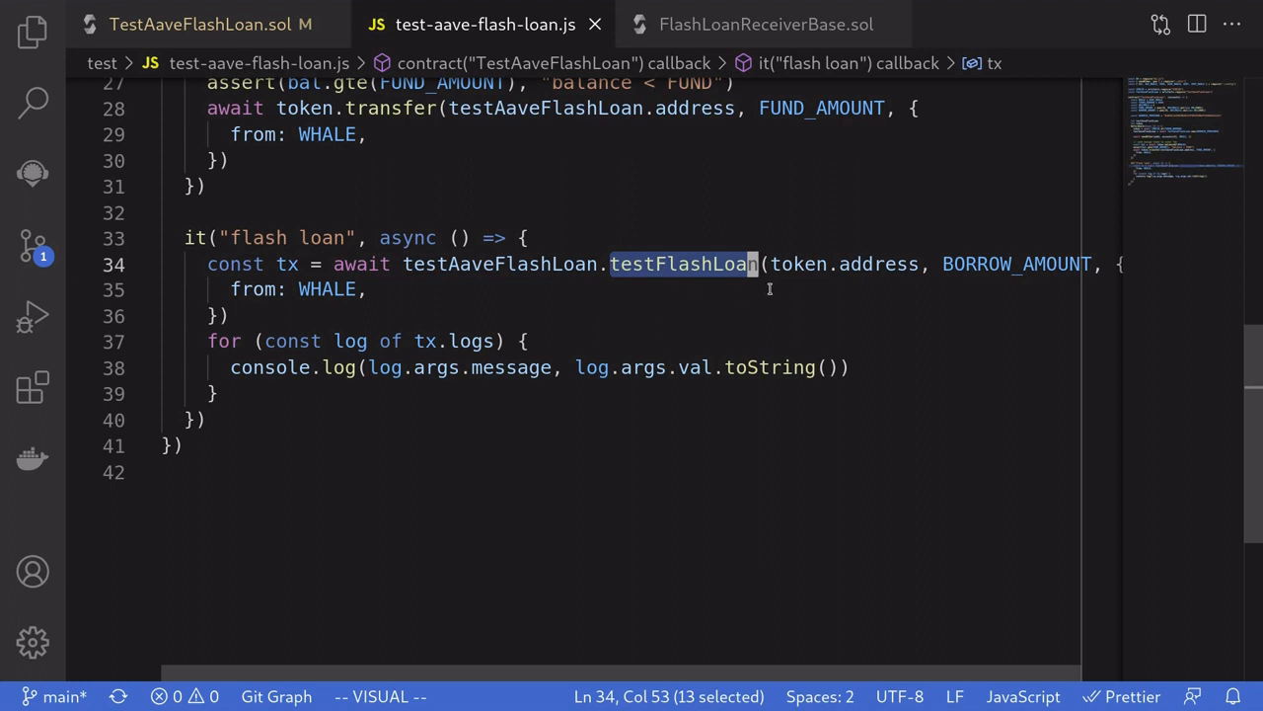
mouse_move(363, 367)
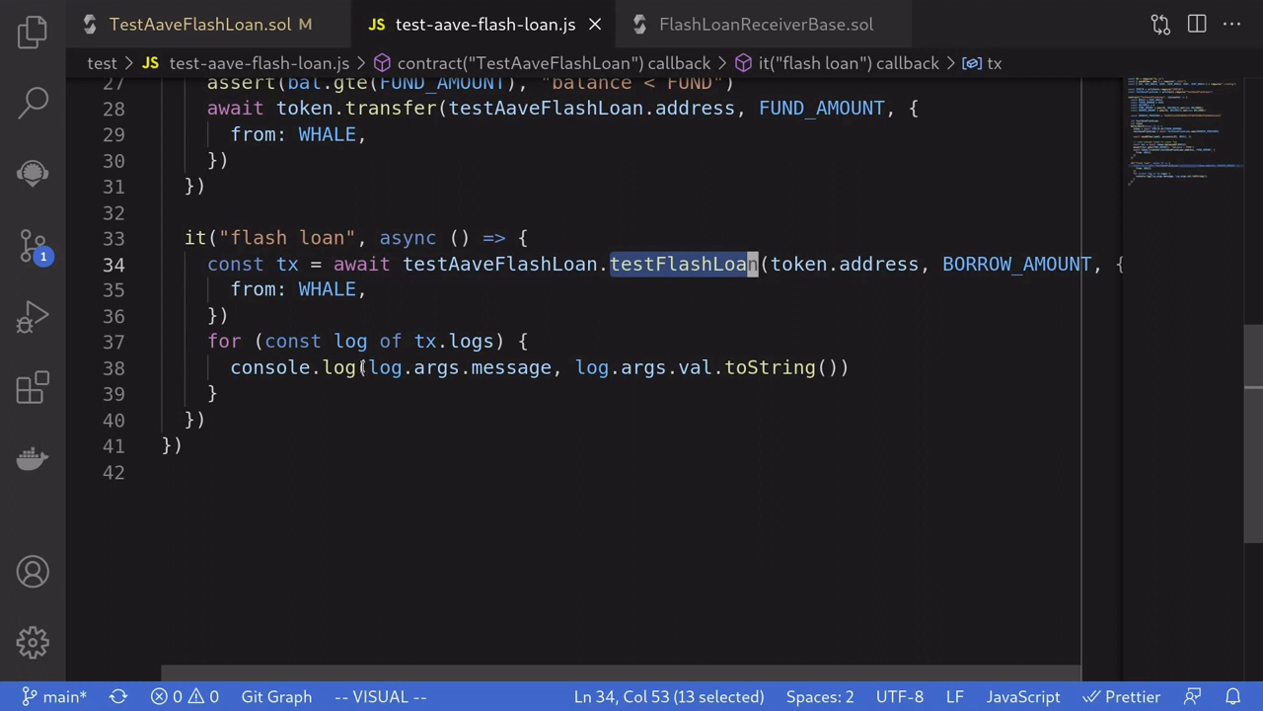
mouse_move(509, 395)
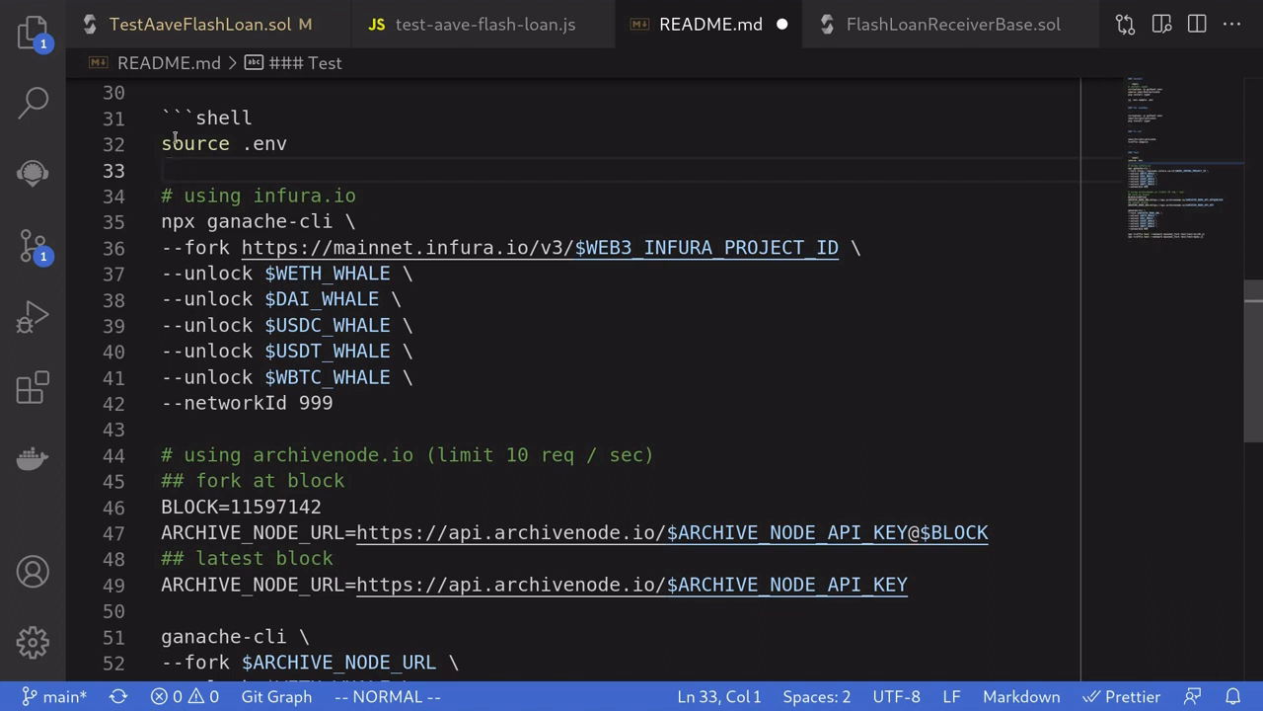
Step: Copy the npx ganache-cli --fork command from README.md and run it in the terminal
key(V)
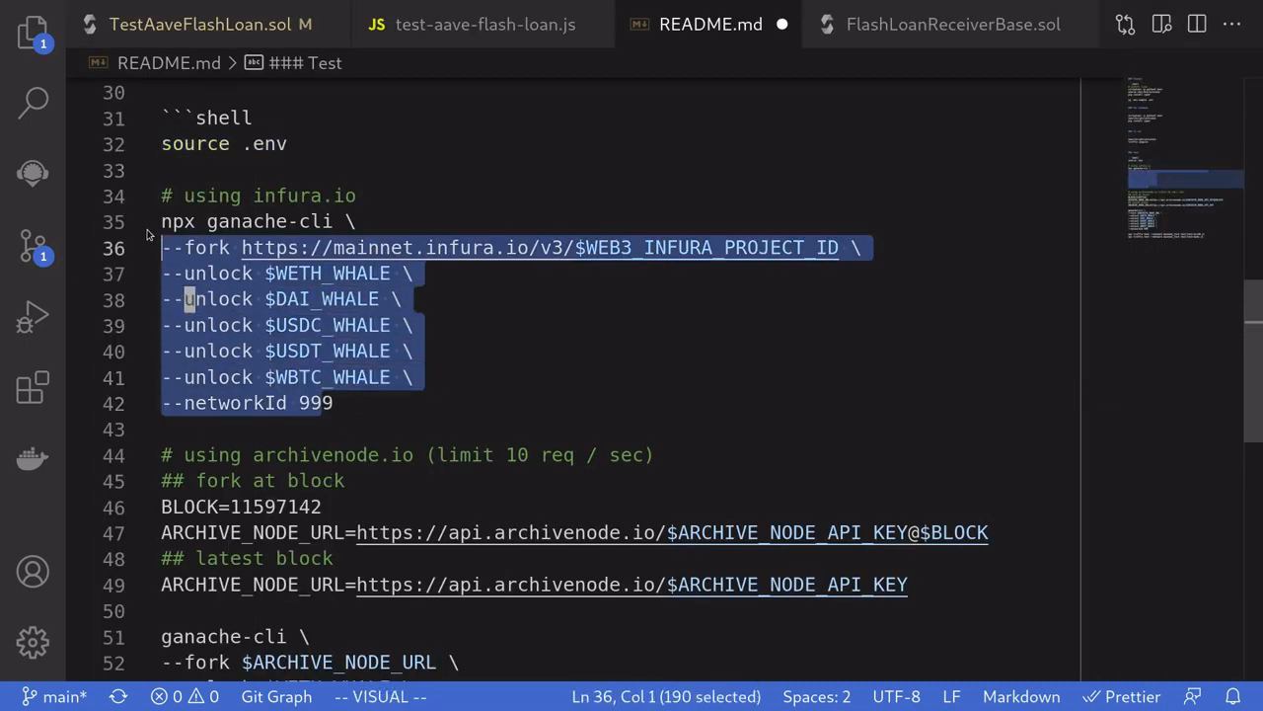
right_click(197, 237)
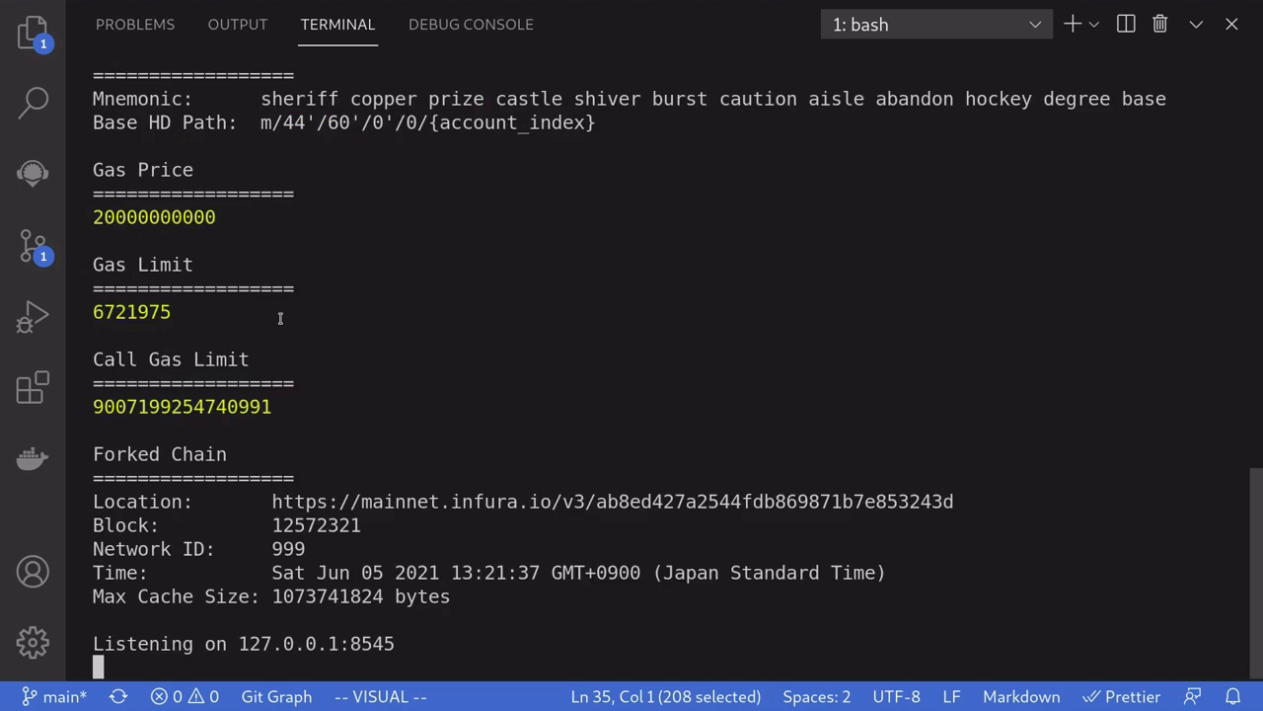
mouse_move(280, 318)
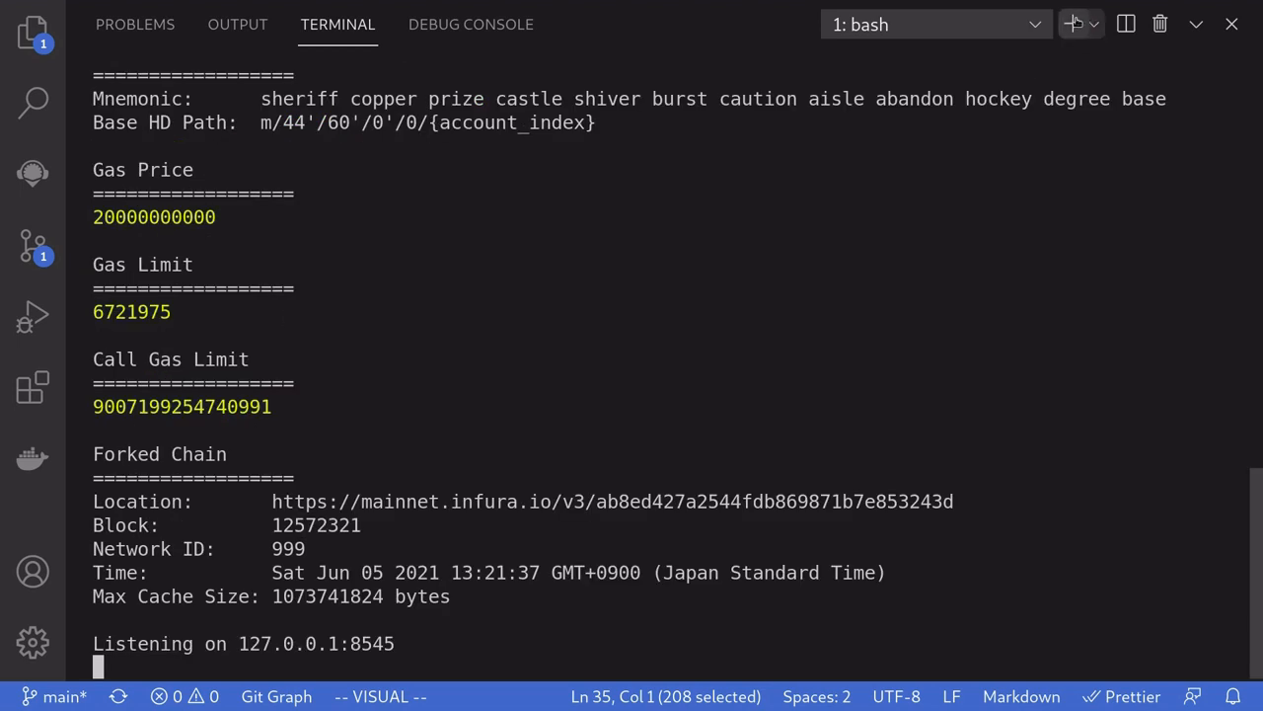
Step: Start a new terminal holding npx truffle test test/test-aave-flash-loan.js --network mainnet_fork
click(1072, 24)
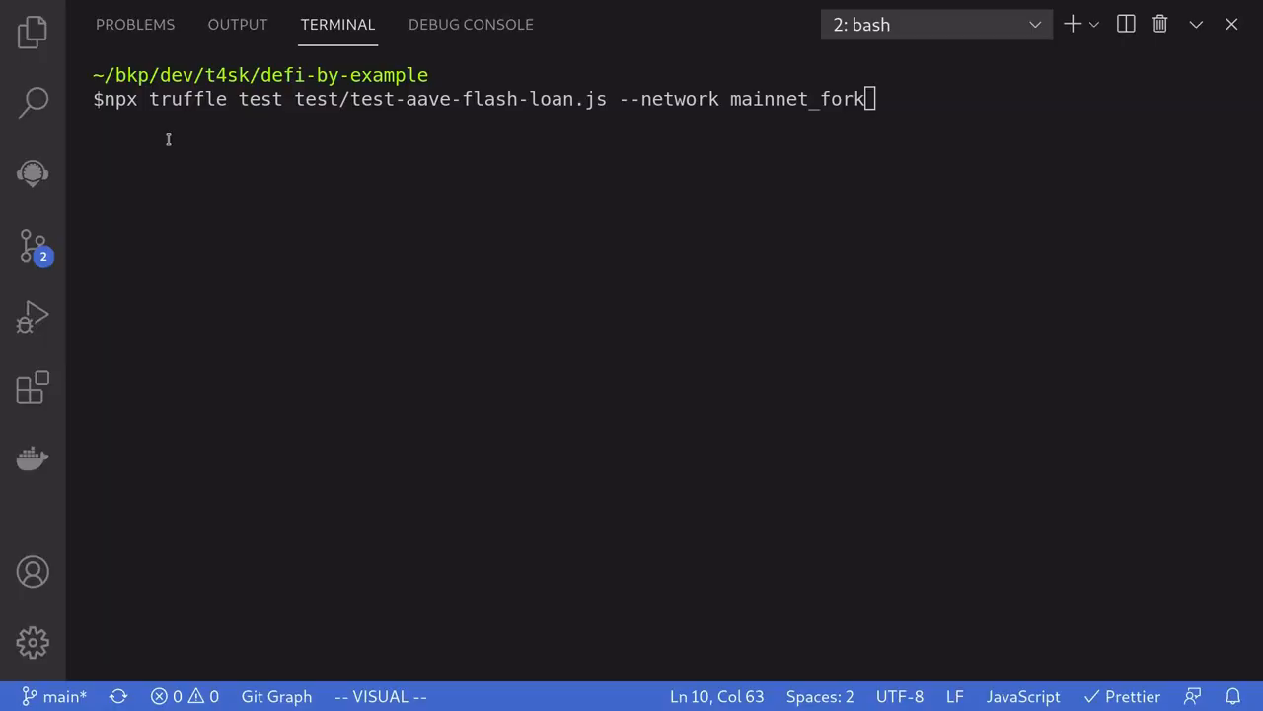
mouse_move(525, 127)
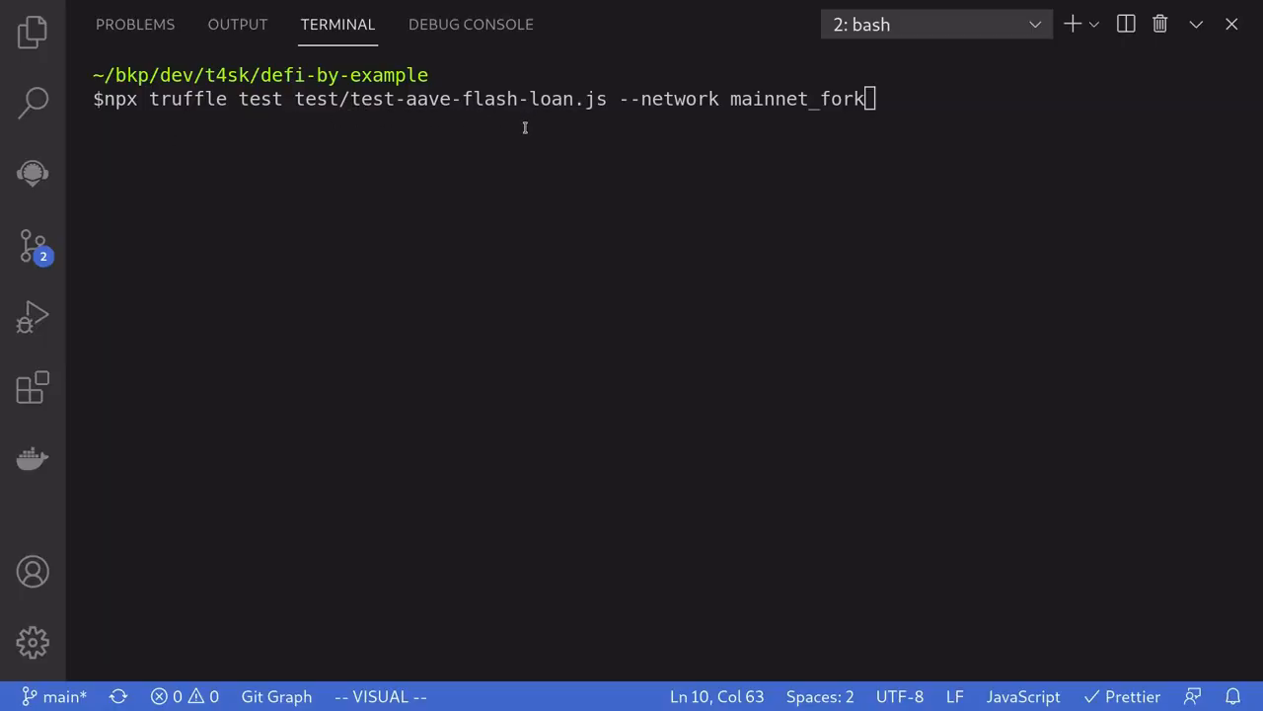
mouse_move(860, 140)
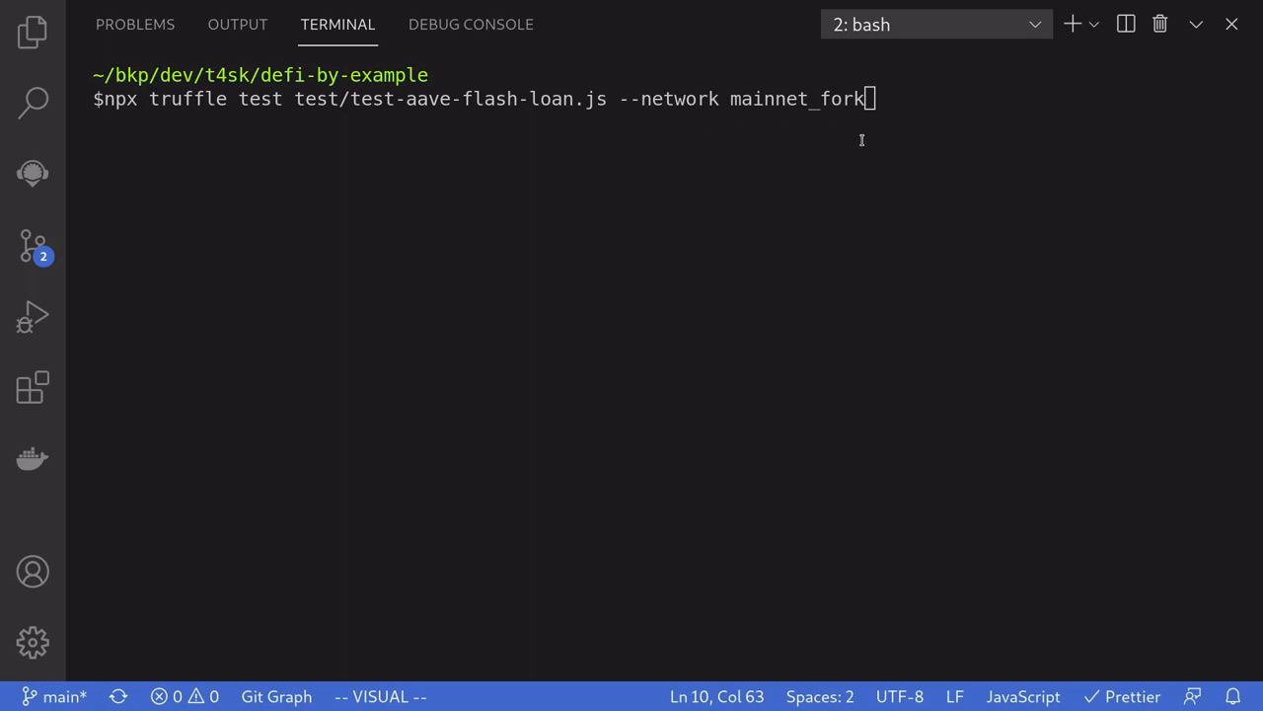